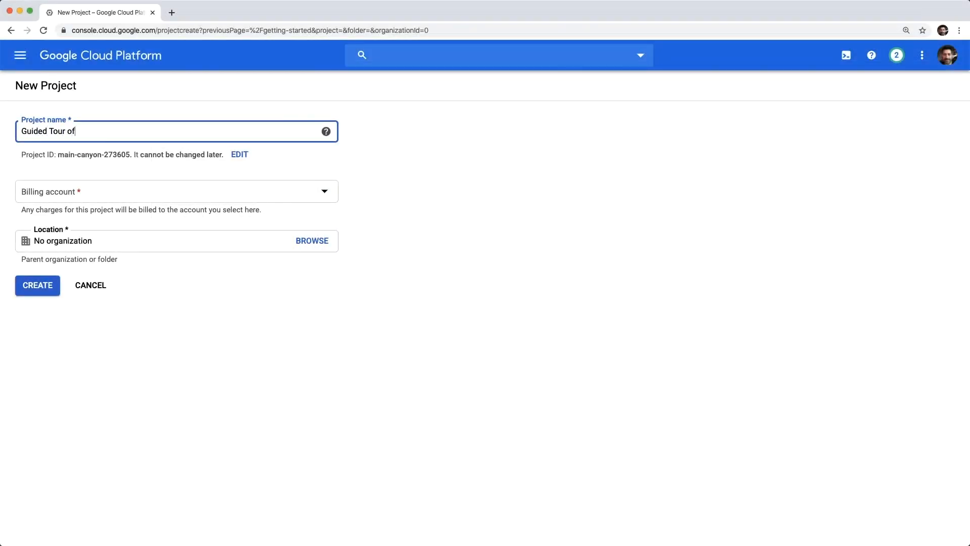
Create the billed 'Guided Tour of Anthos' project and go to the Anthos API page.
type("Anthos")
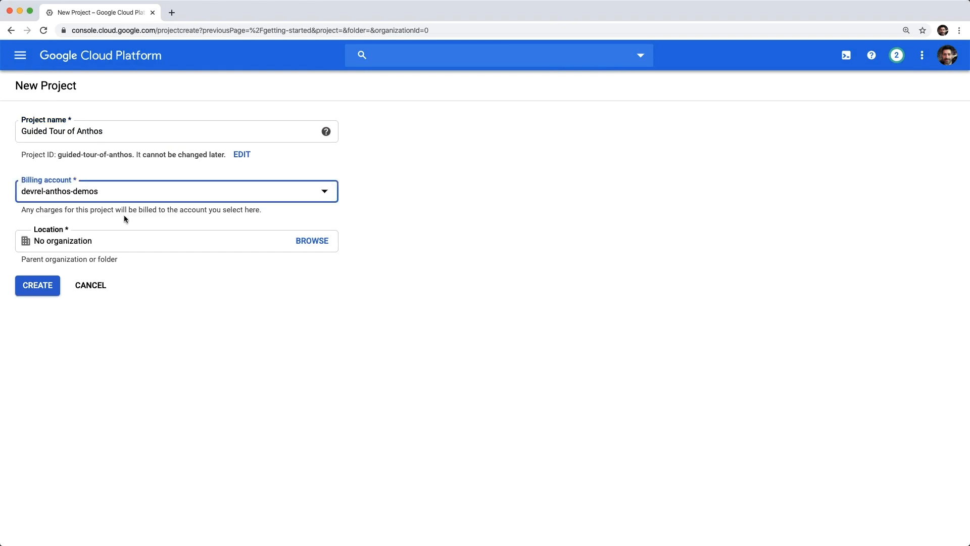
left_click(36, 285)
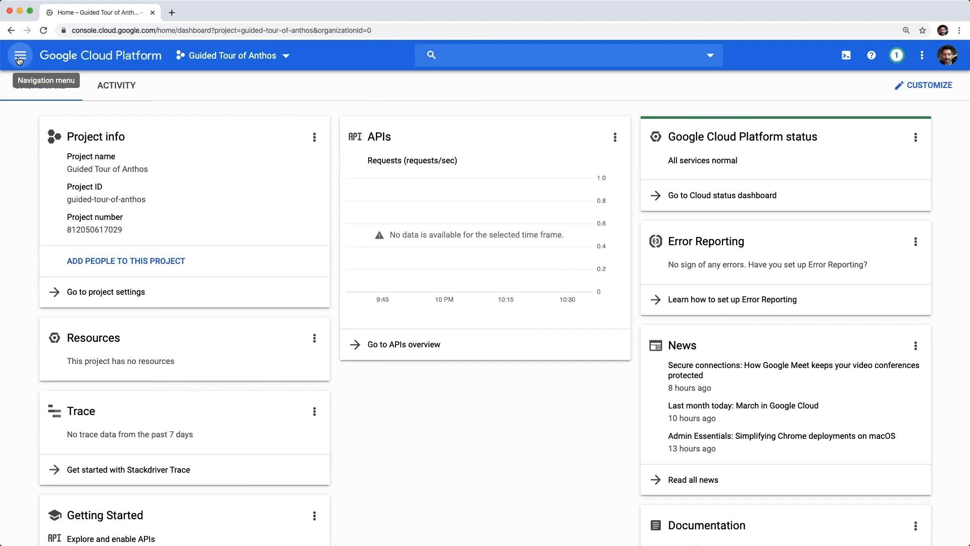
left_click(19, 55)
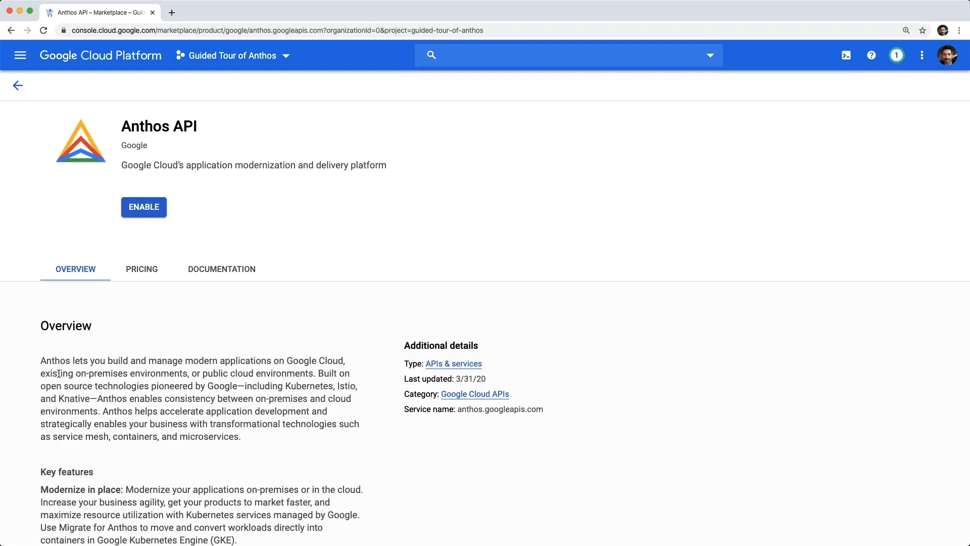
mouse_move(143, 206)
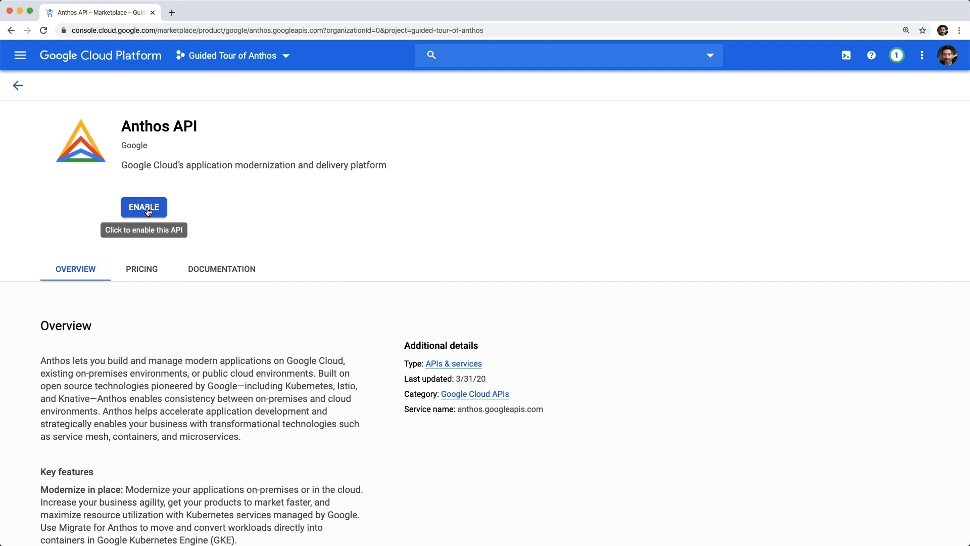
Enable the Anthos API and open the Anthos dashboard.
left_click(144, 207)
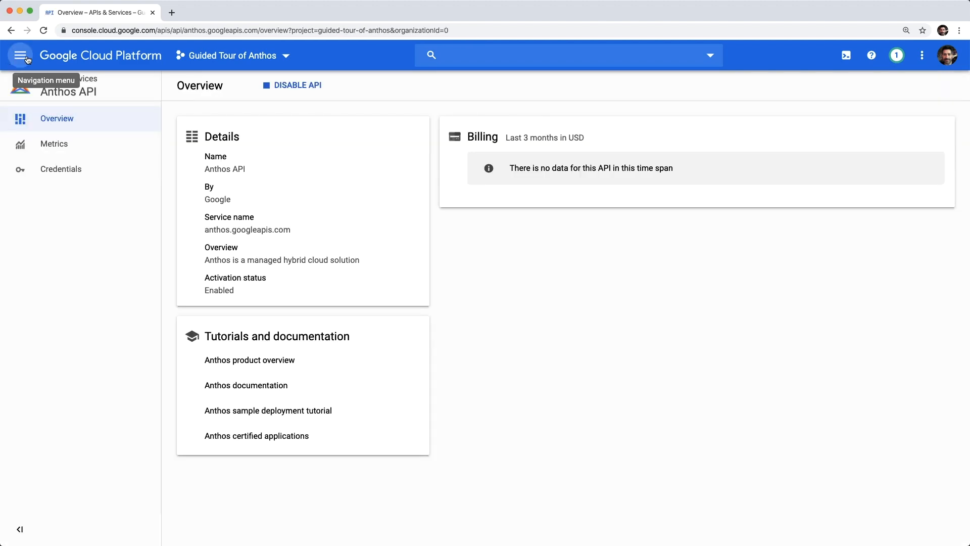
left_click(20, 55)
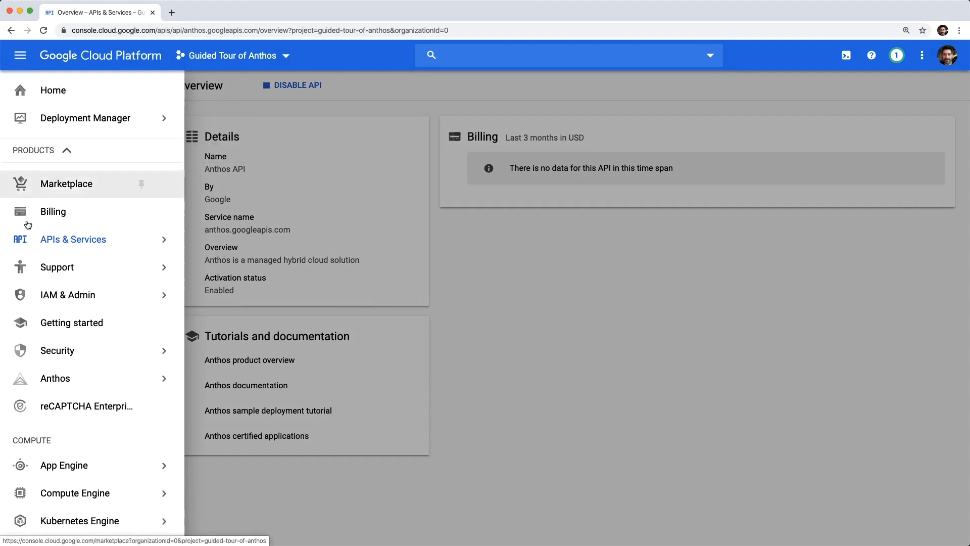
left_click(55, 378)
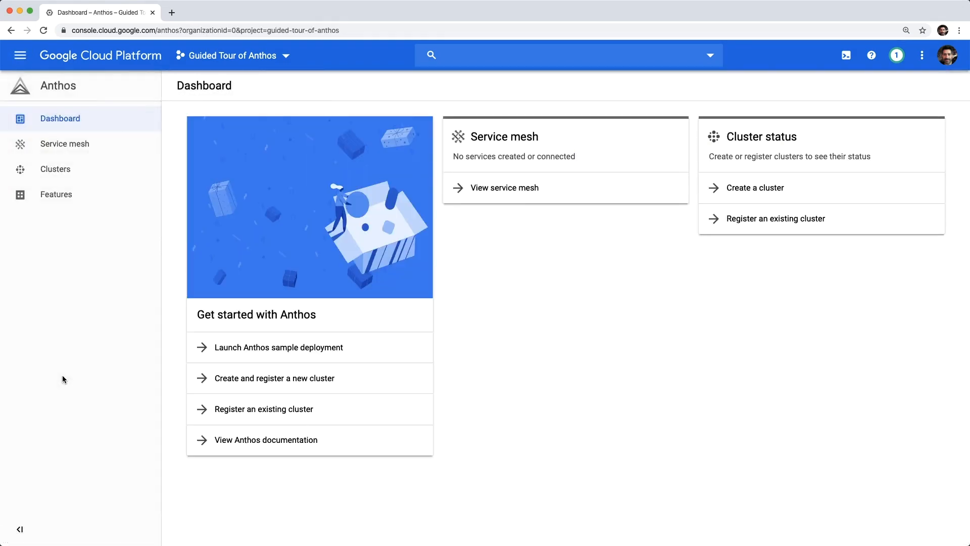
Deploy the Anthos sample app as 'sample', then go back to the Anthos dashboard.
left_click(278, 347)
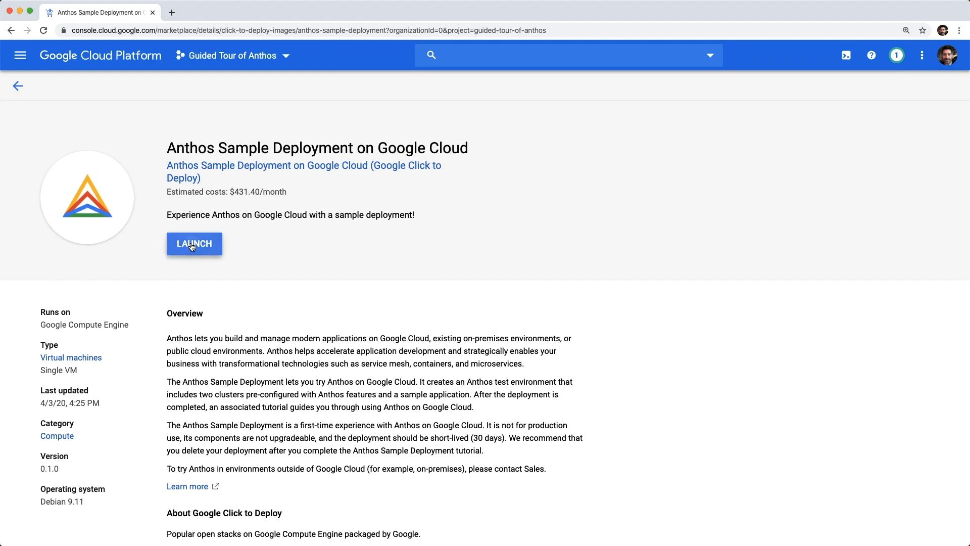
left_click(193, 243)
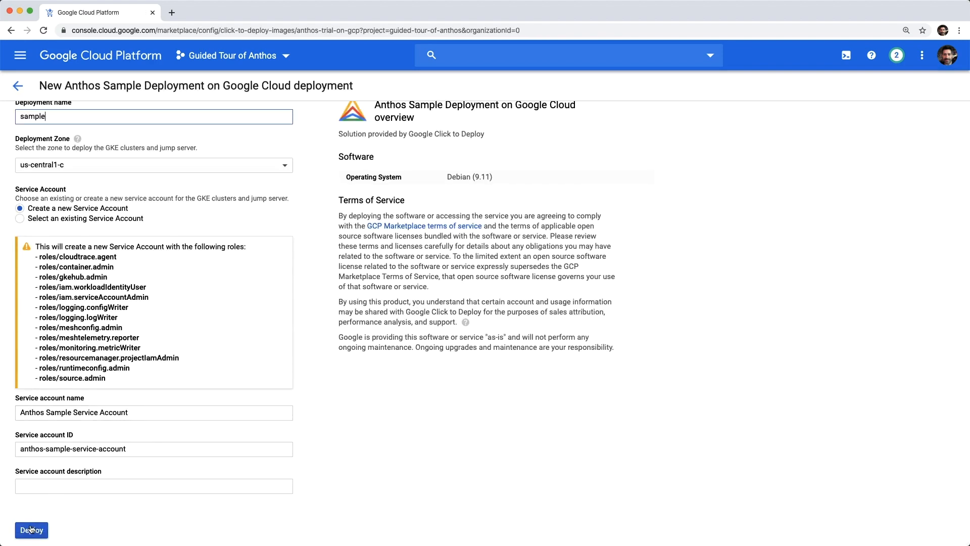
left_click(31, 530)
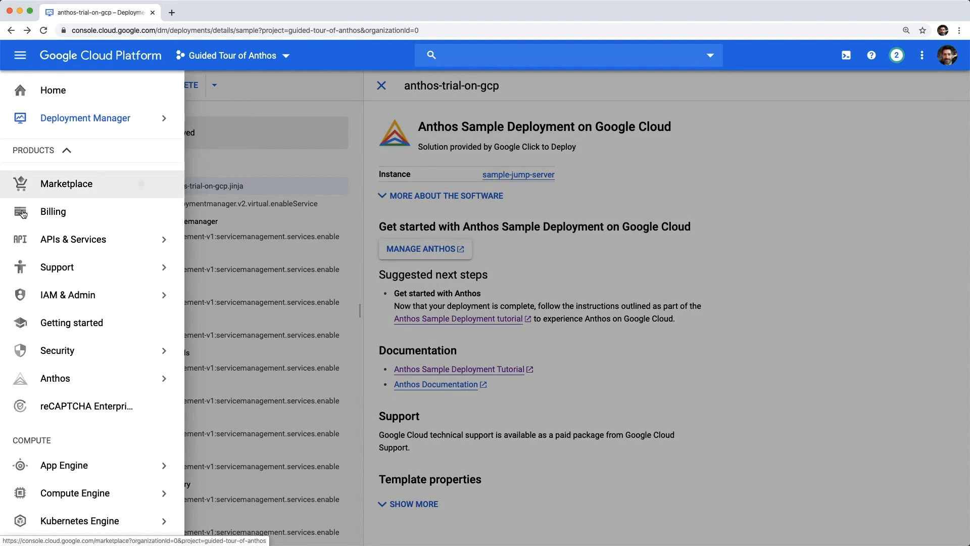
left_click(56, 378)
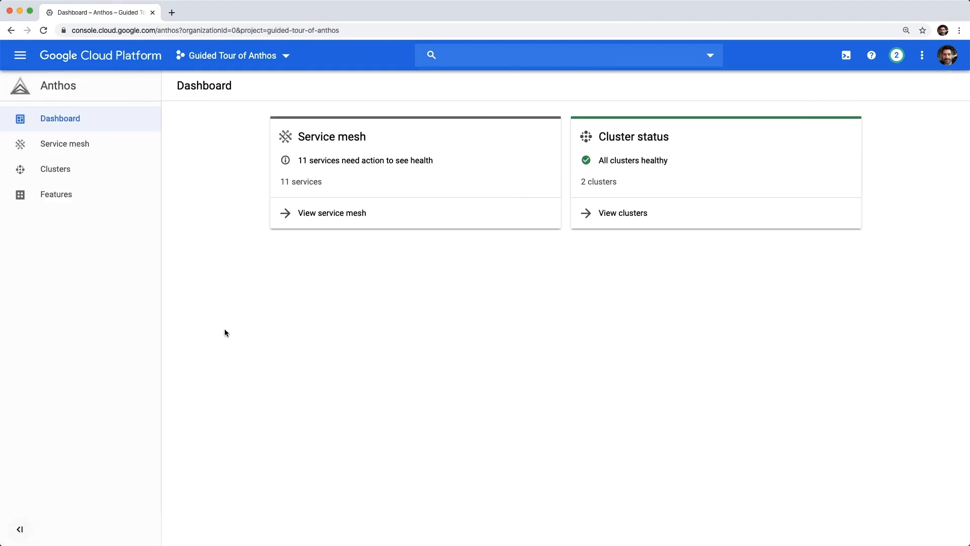
Inspect anthos-sample-cluster1's first node and its resource usage, then list the workloads.
left_click(623, 213)
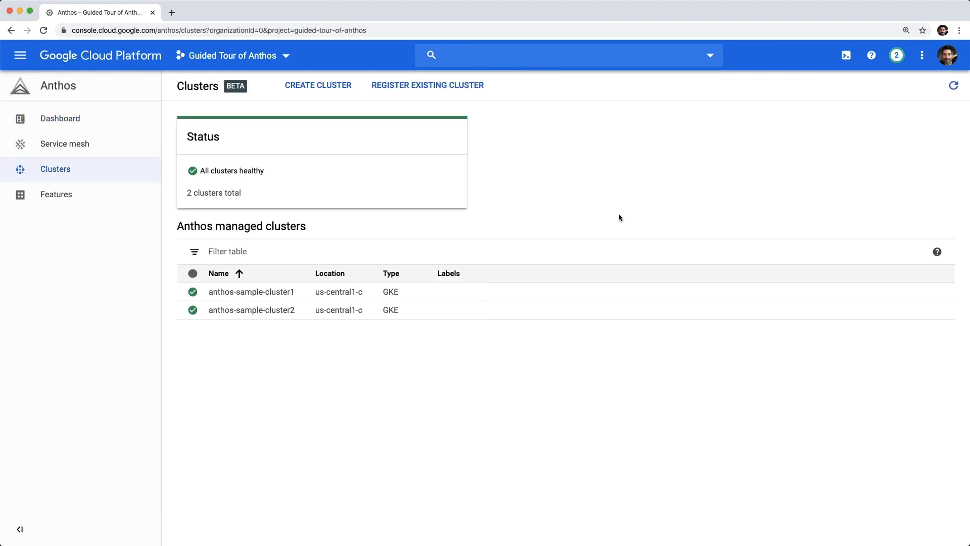
left_click(251, 291)
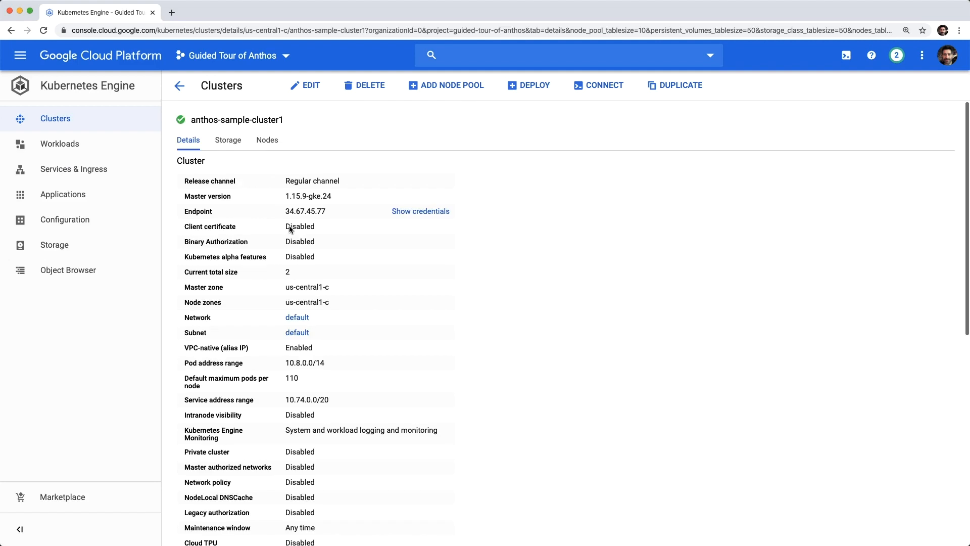
left_click(267, 140)
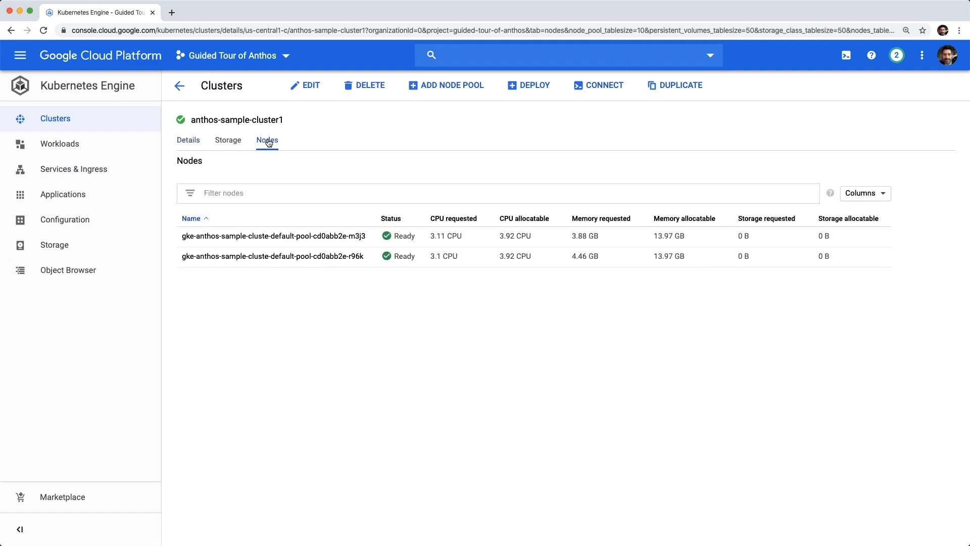
left_click(272, 236)
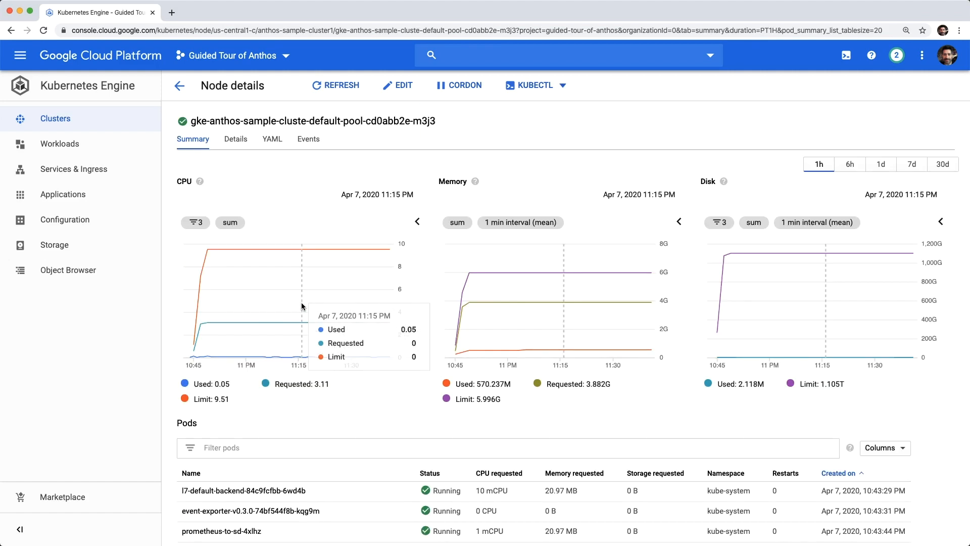
left_click(59, 144)
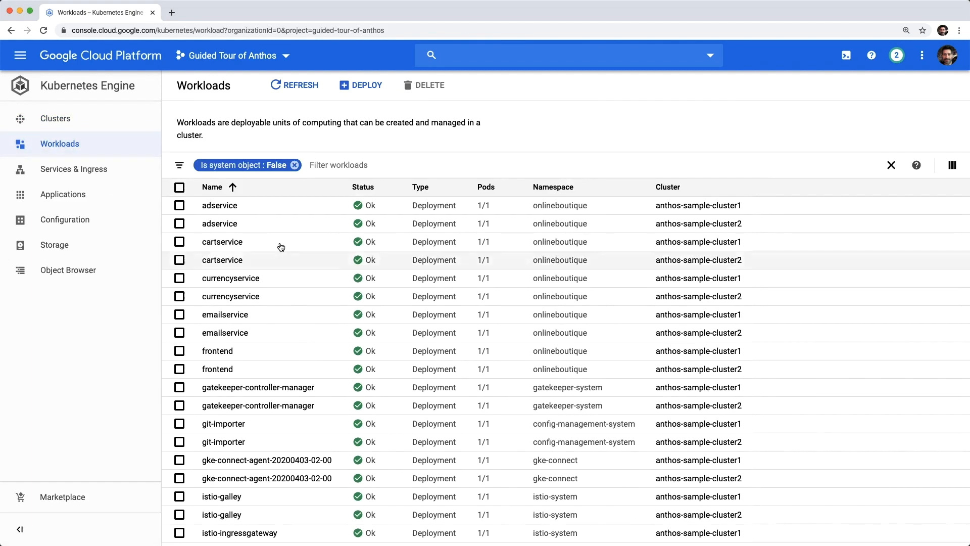
Filter the workloads list by Namespace to onlineboutique.
left_click(338, 165)
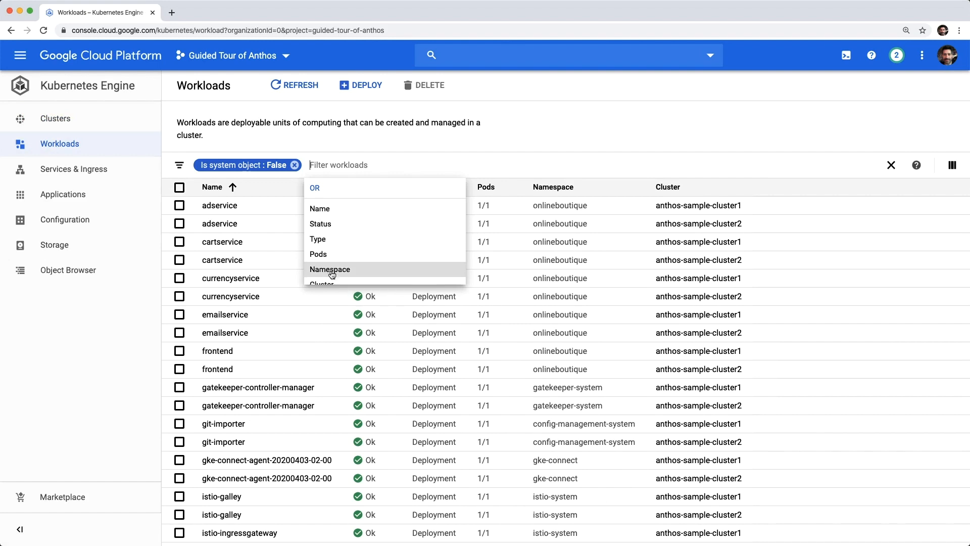
left_click(329, 268)
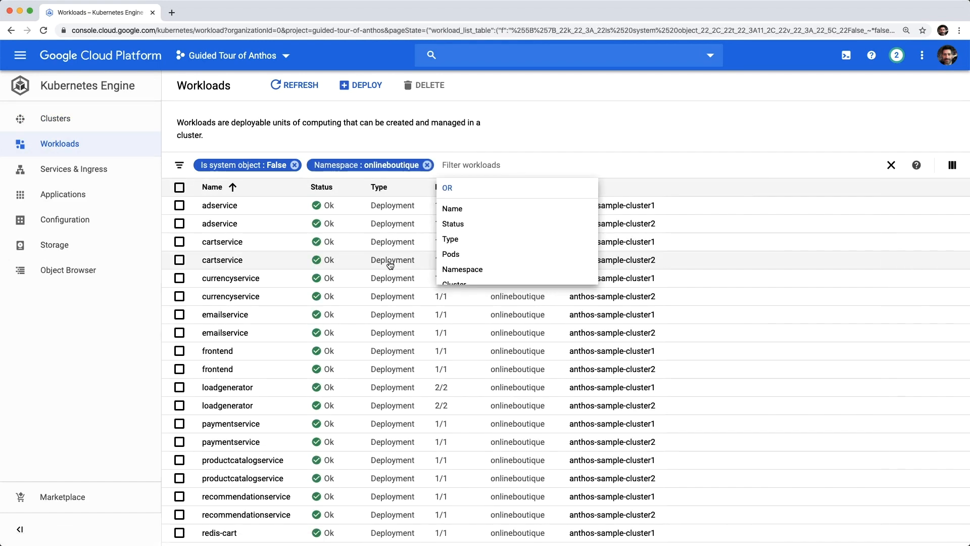
left_click(379, 187)
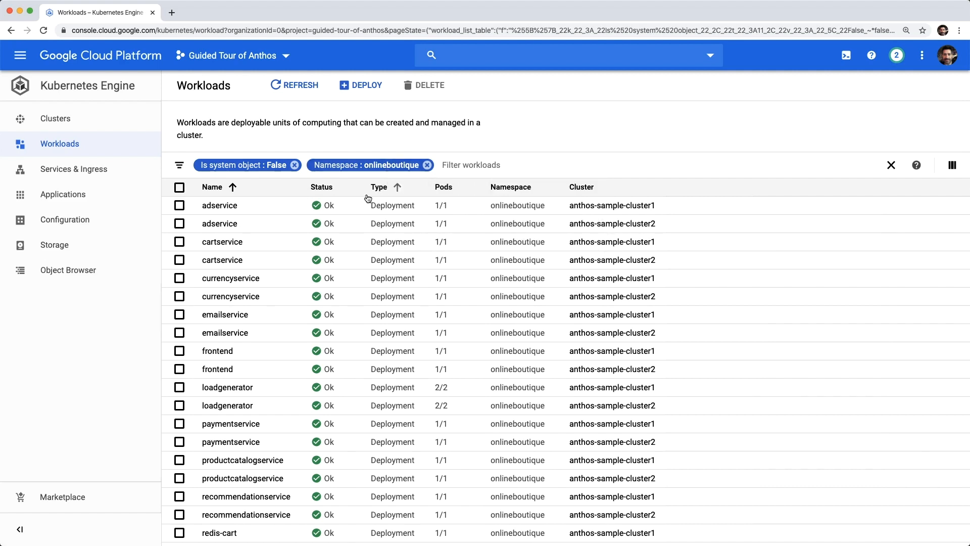
mouse_move(342, 223)
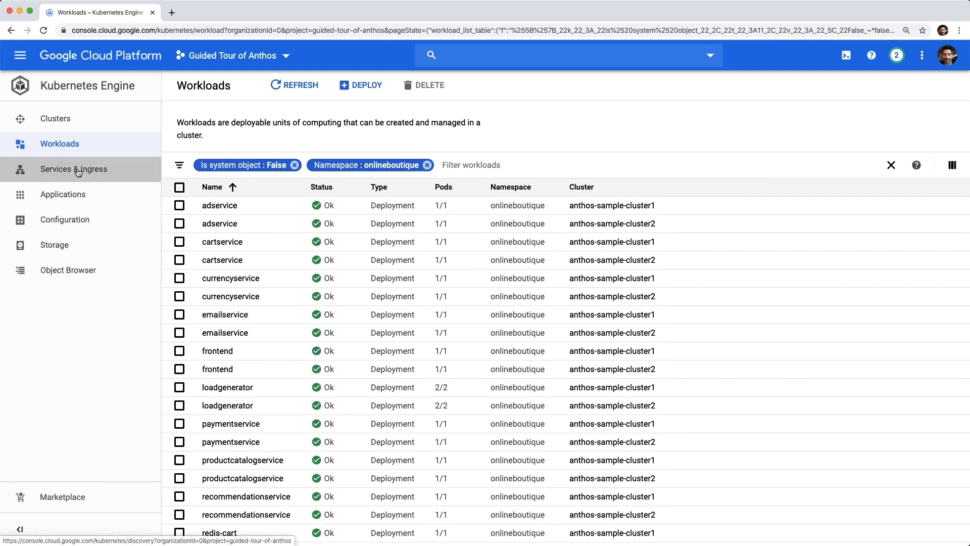
Filter Services & Ingress to istio-ingressgateway and open its cluster1 port 80 external endpoint.
left_click(73, 169)
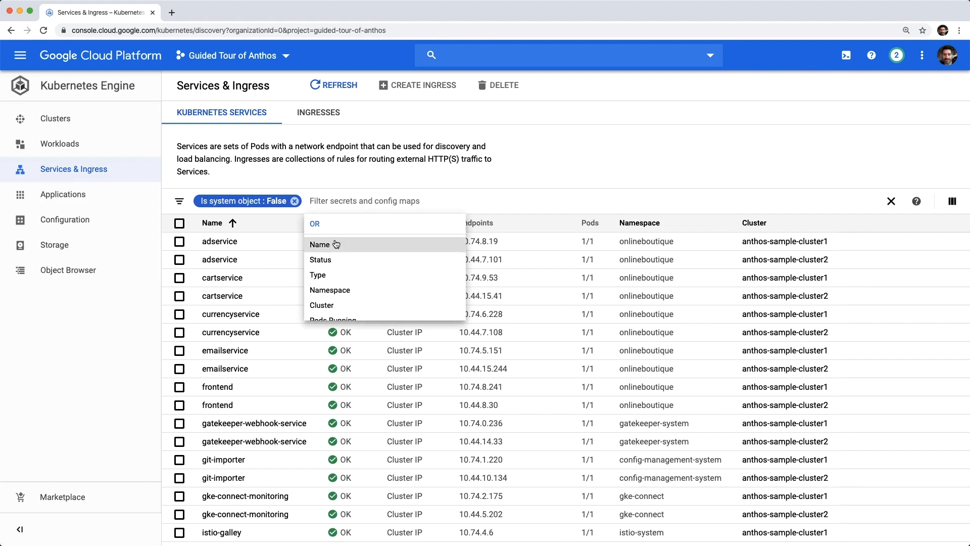
left_click(320, 244)
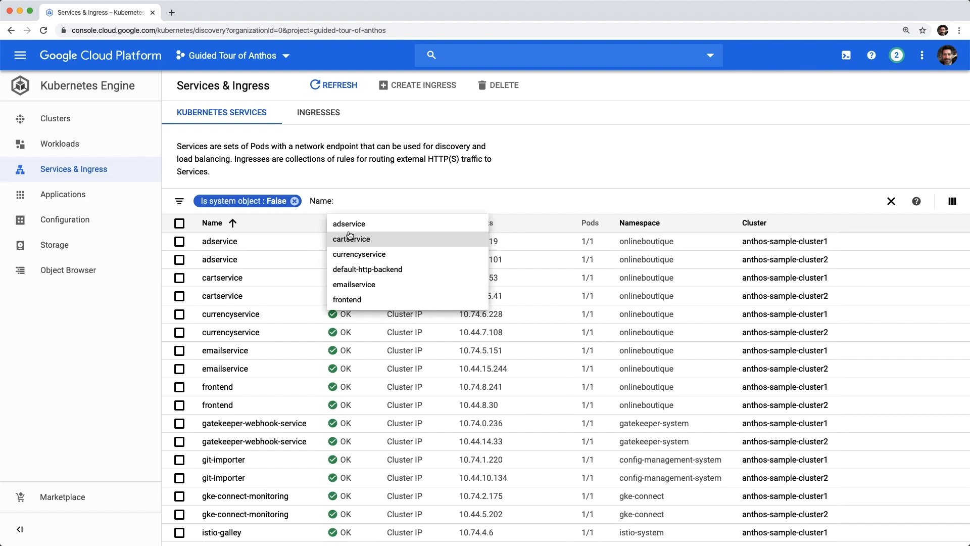
type("isti")
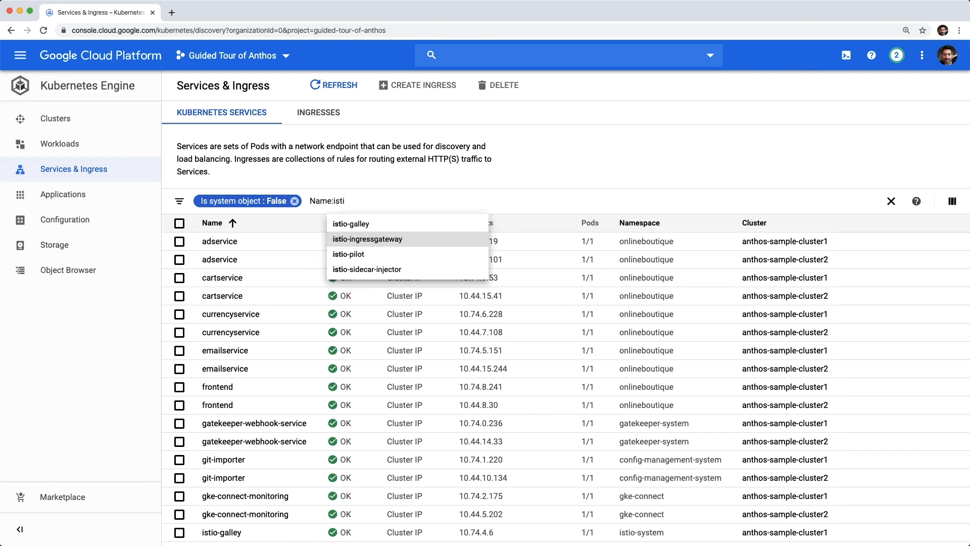
left_click(367, 239)
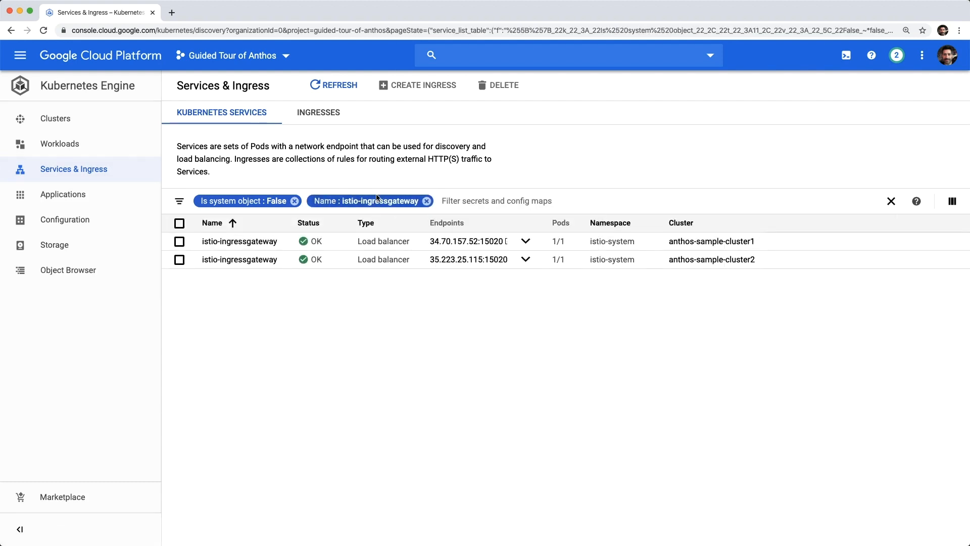
left_click(238, 240)
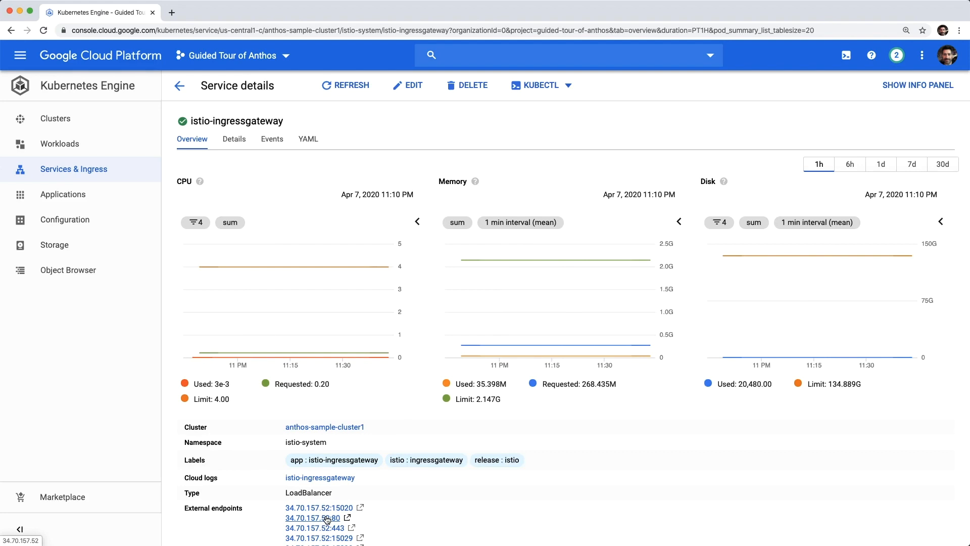
left_click(315, 518)
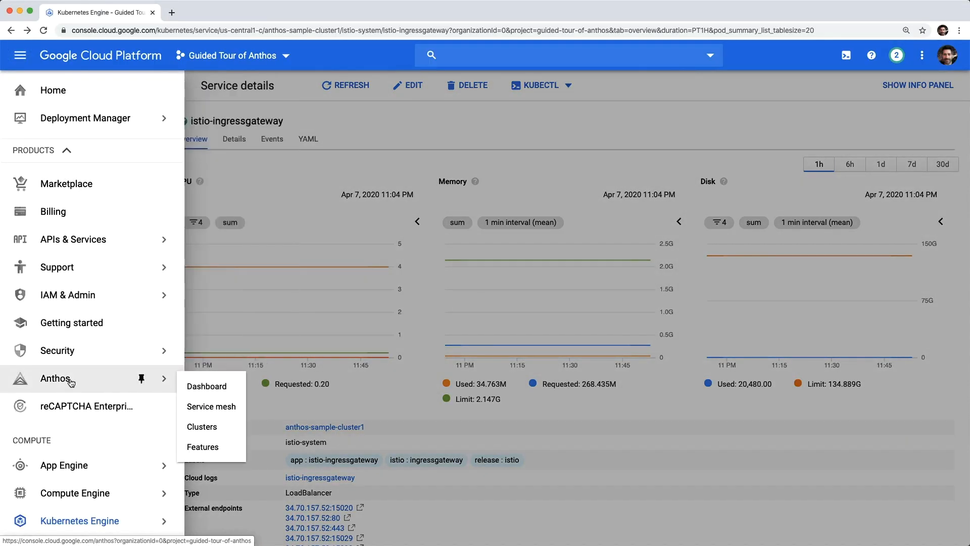
Open the Anthos Service Mesh overview from the Anthos dashboard.
left_click(207, 386)
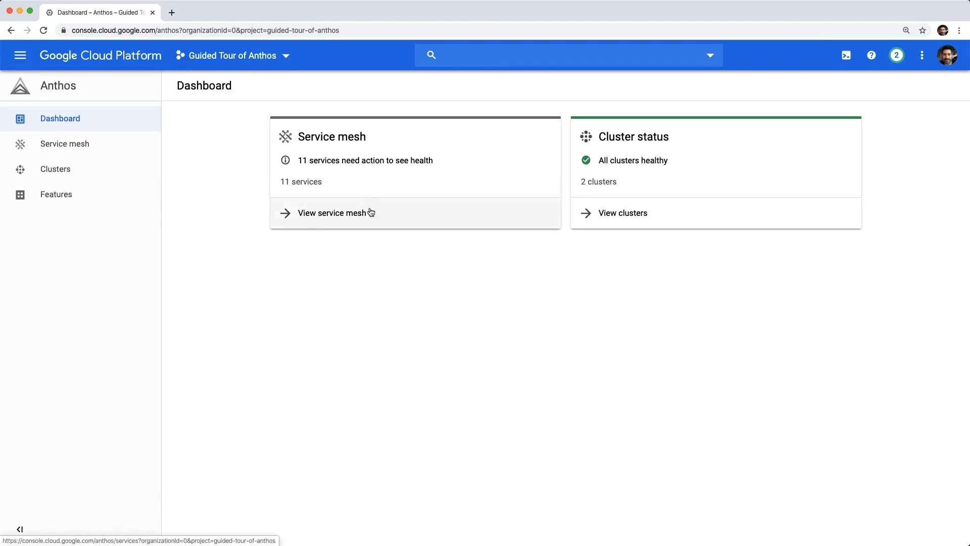
left_click(336, 213)
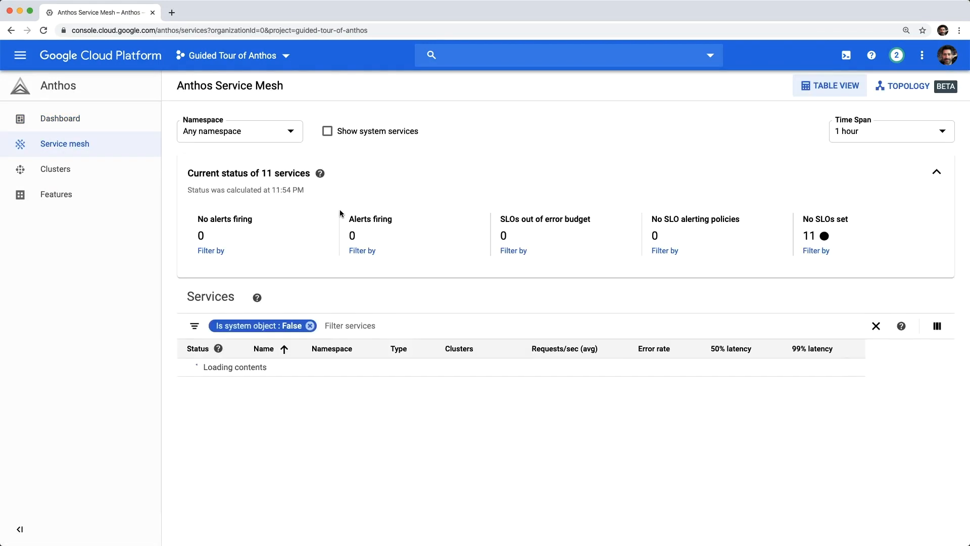
scroll("down", 3)
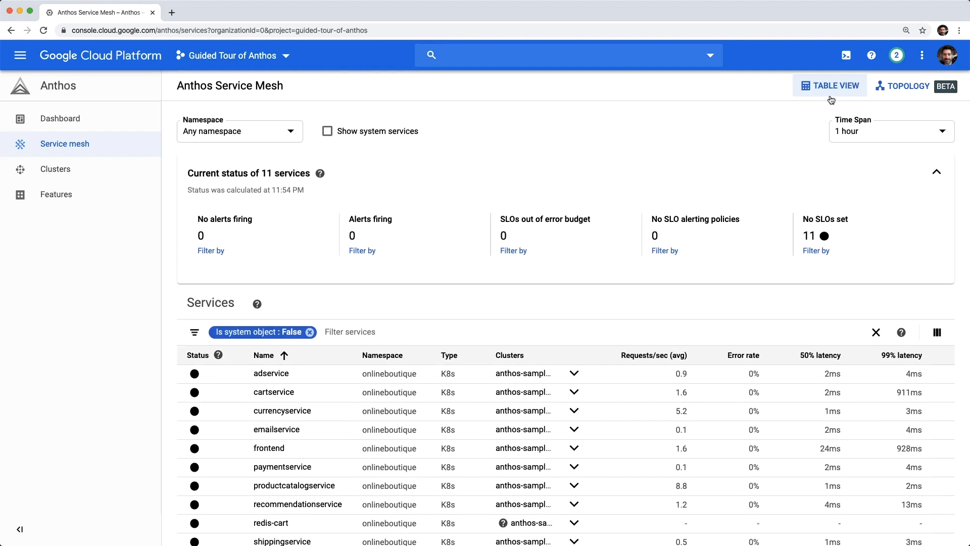
In the Topology view, select shippingservice and open its summary dashboard.
left_click(906, 85)
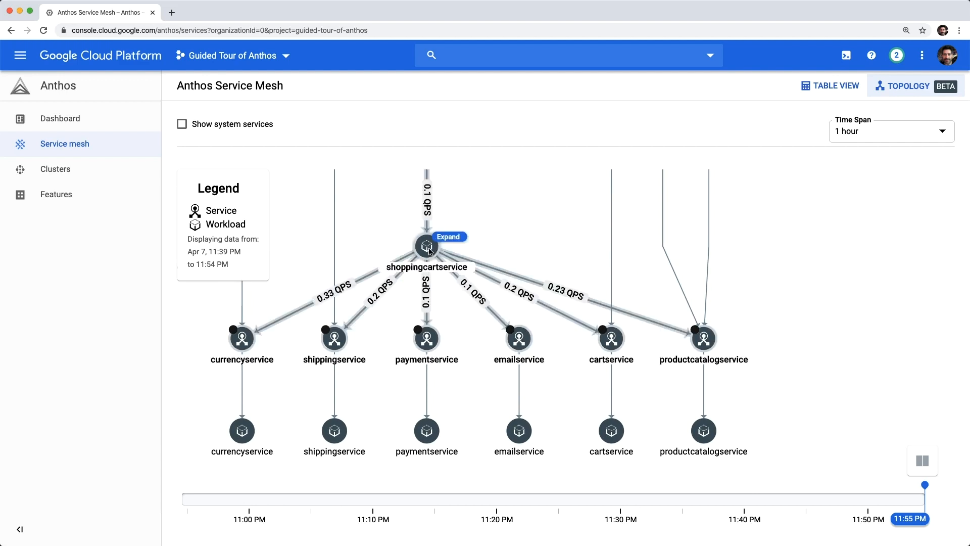
mouse_move(452, 297)
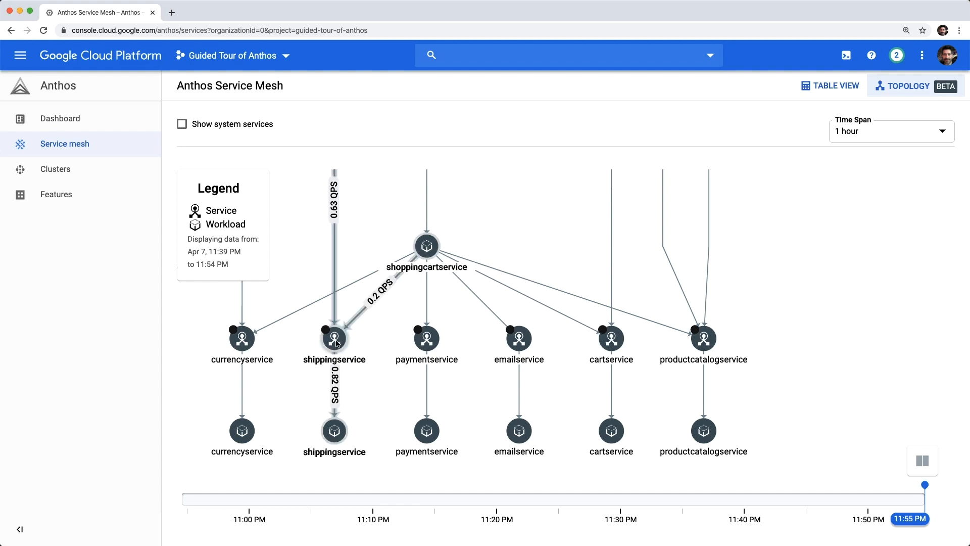
left_click(334, 339)
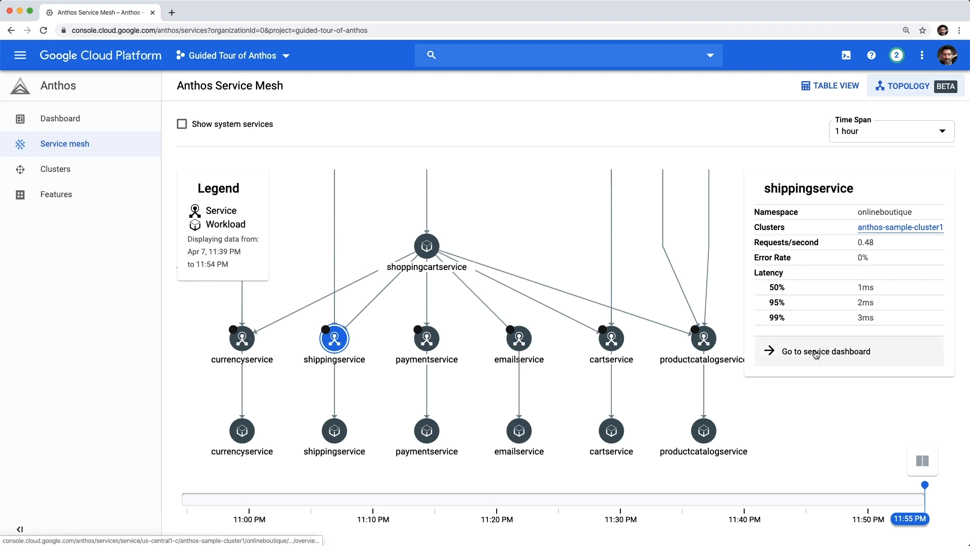
left_click(826, 351)
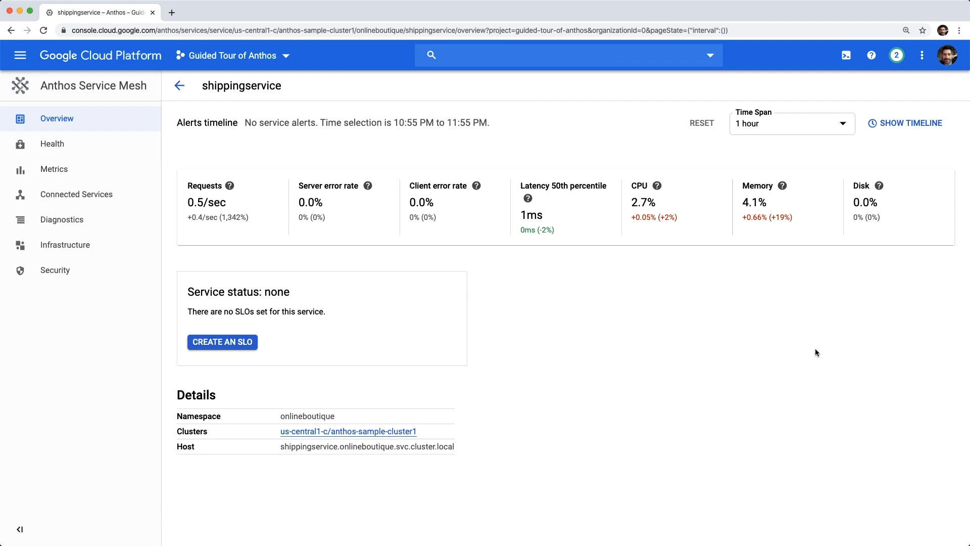
mouse_move(225, 231)
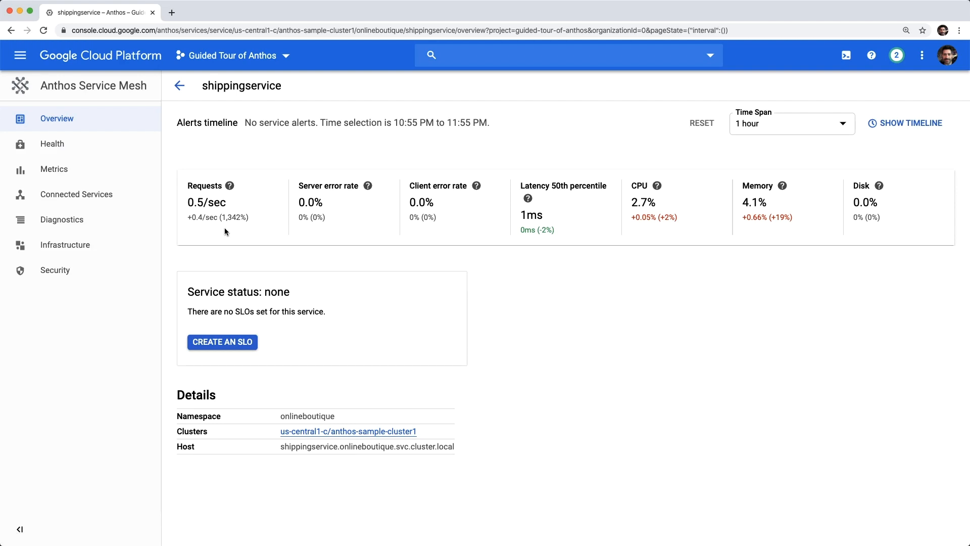
View shippingservice's Connected Services, where port 50051 inbound traffic is plaintext.
left_click(77, 194)
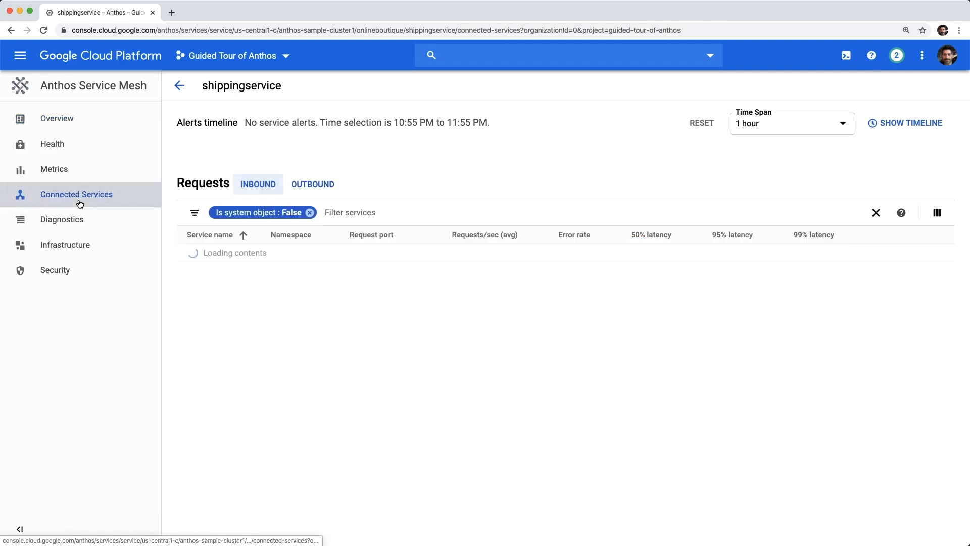
mouse_move(367, 252)
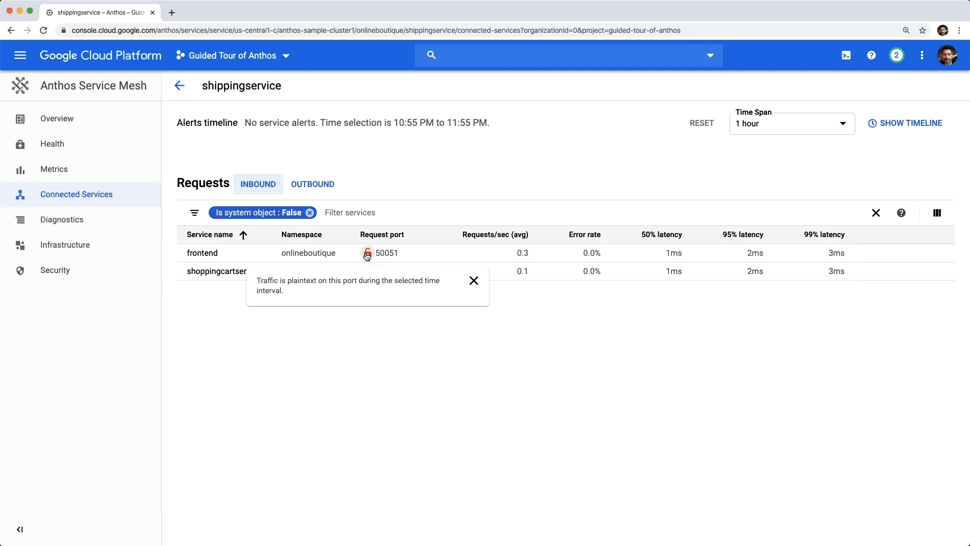
mouse_move(364, 320)
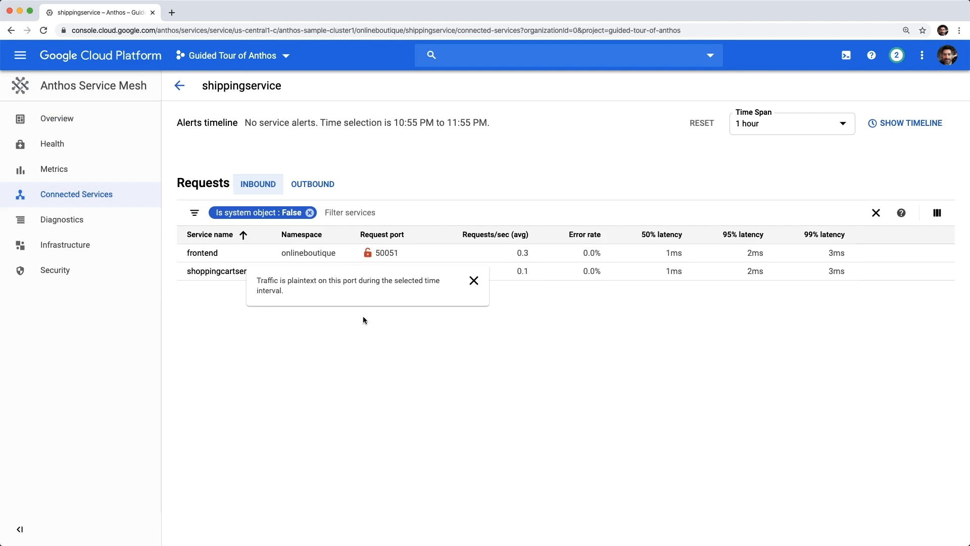
left_click(474, 281)
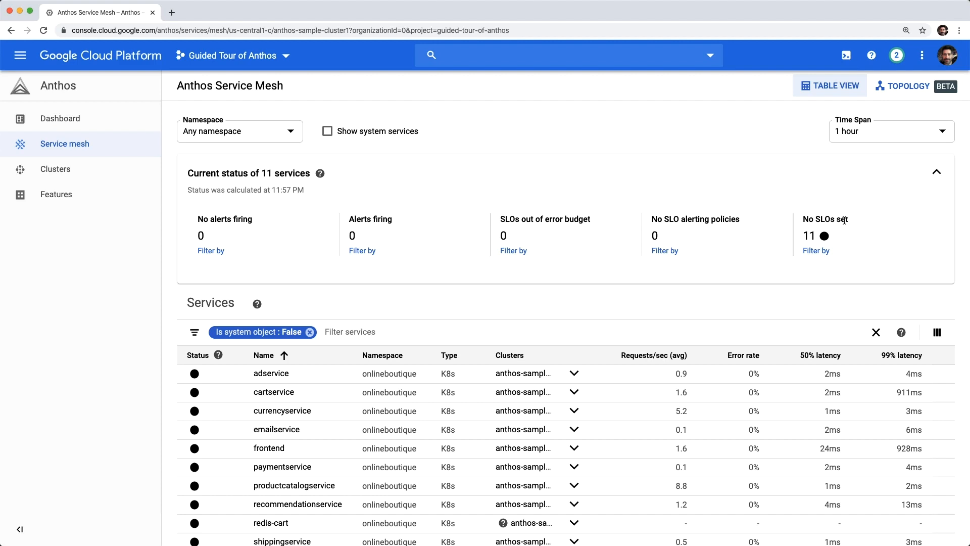
mouse_move(466, 342)
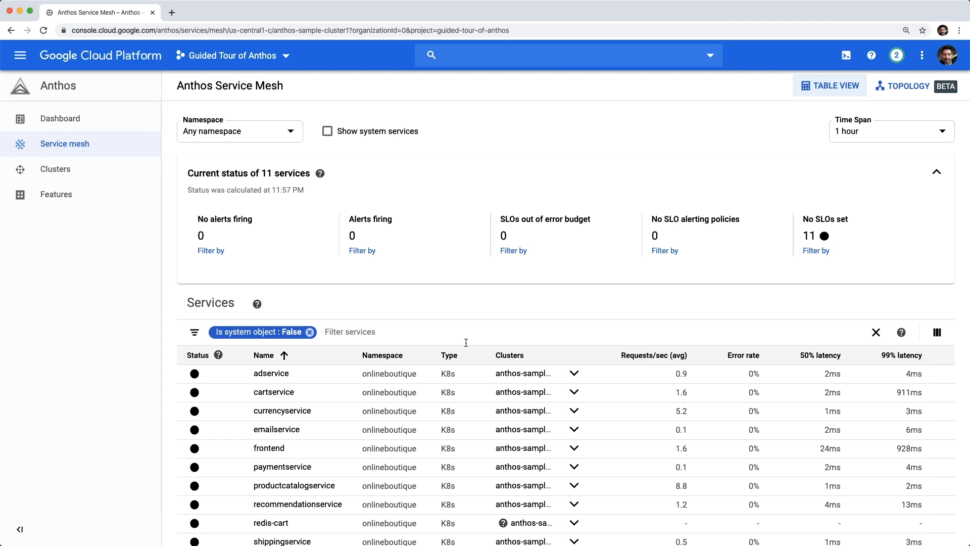
Open shoppingcartservice from the Services table and begin Create an SLO.
scroll("down", 3)
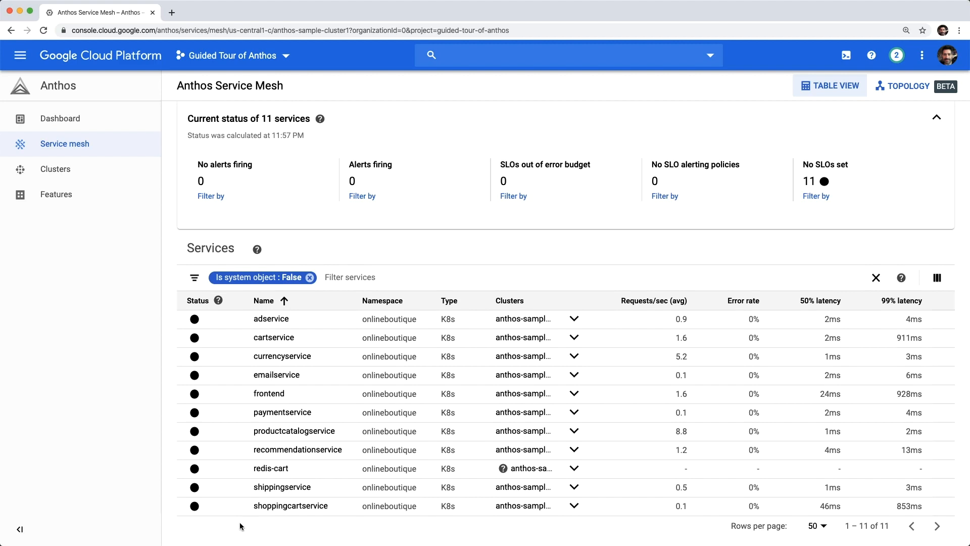
left_click(290, 505)
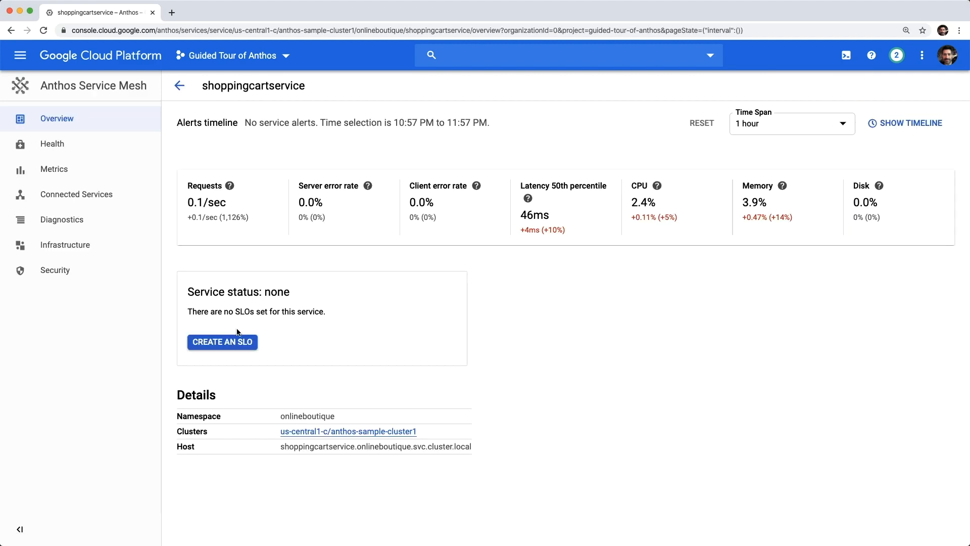
left_click(222, 341)
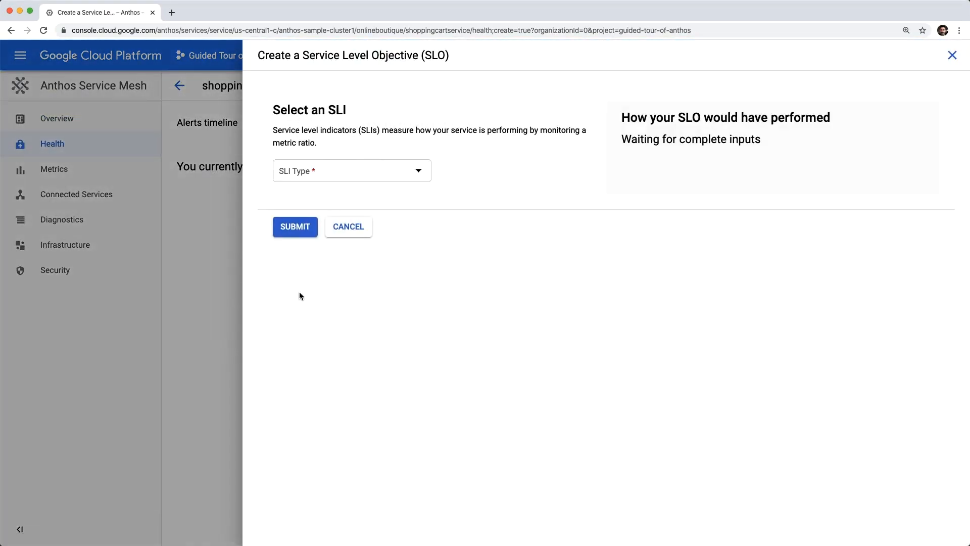
Submit a Latency SLO: 5 ms threshold, 90% compliance, rolling 1-day period.
left_click(351, 170)
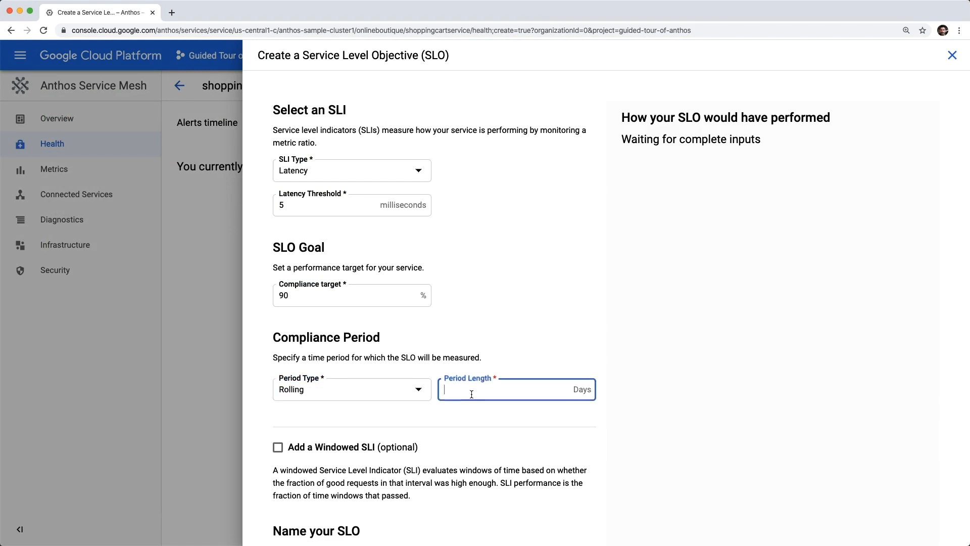
type("1")
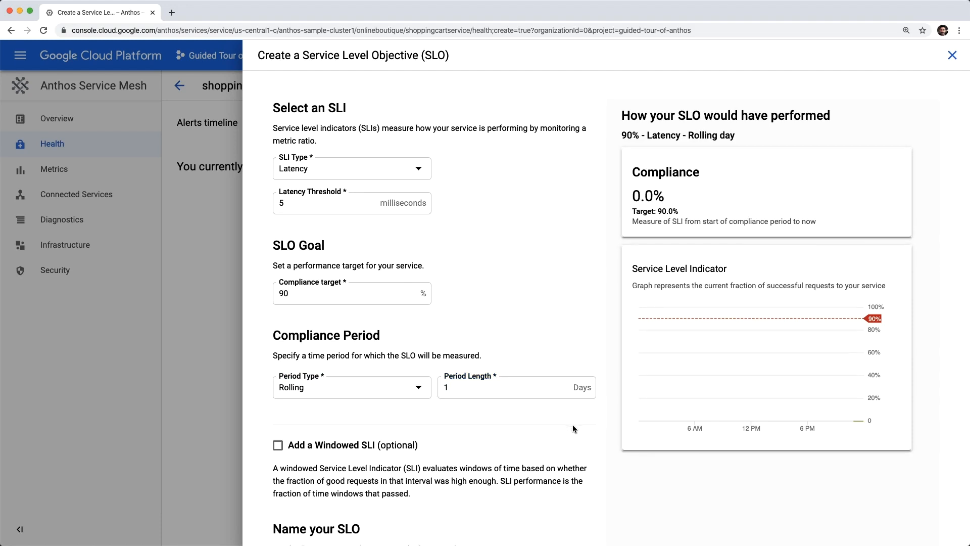
scroll("down", 3)
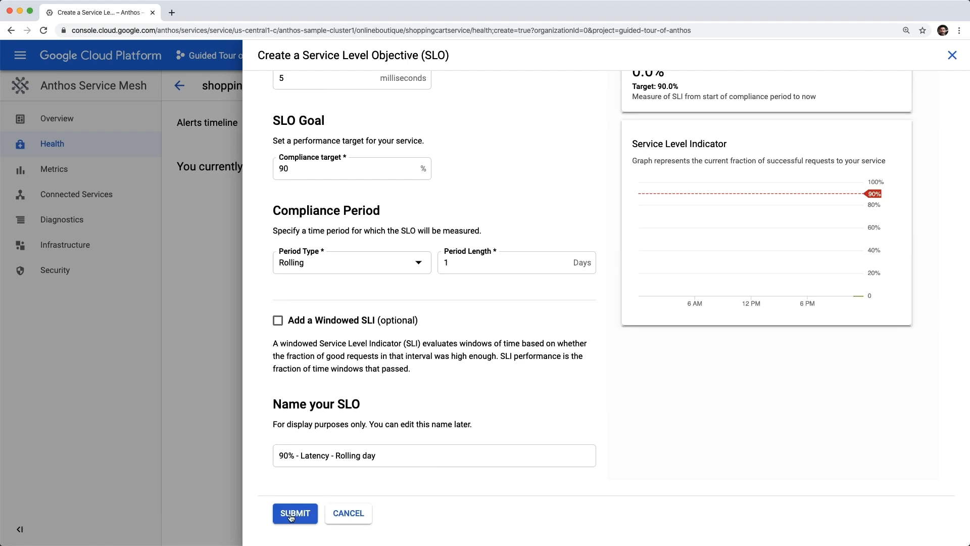
left_click(295, 512)
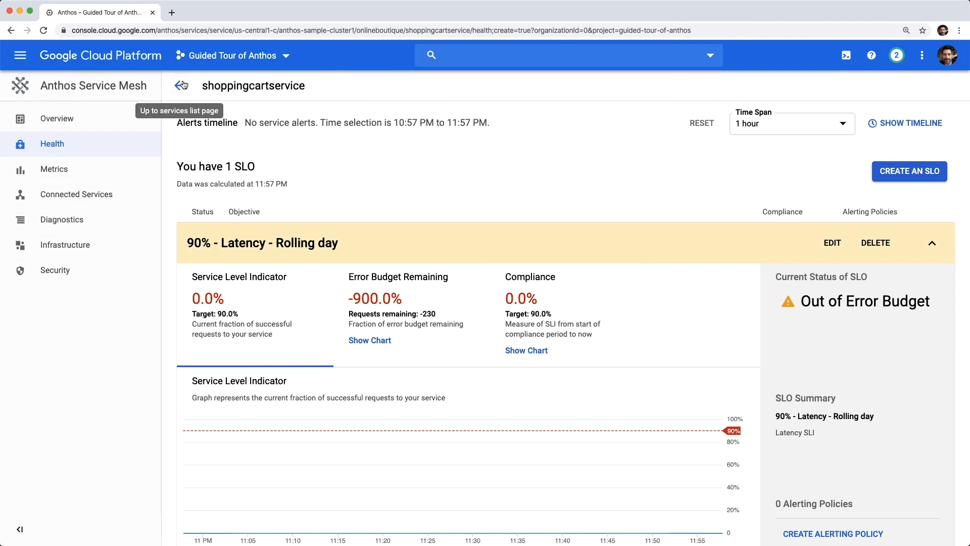
Go back to the mesh services table, showing one SLO out of error budget.
left_click(181, 85)
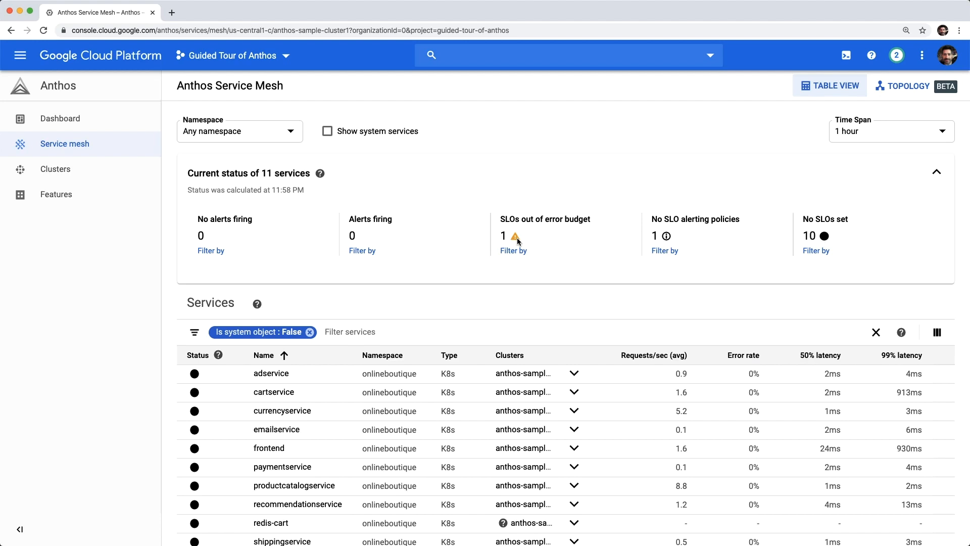
left_click(282, 541)
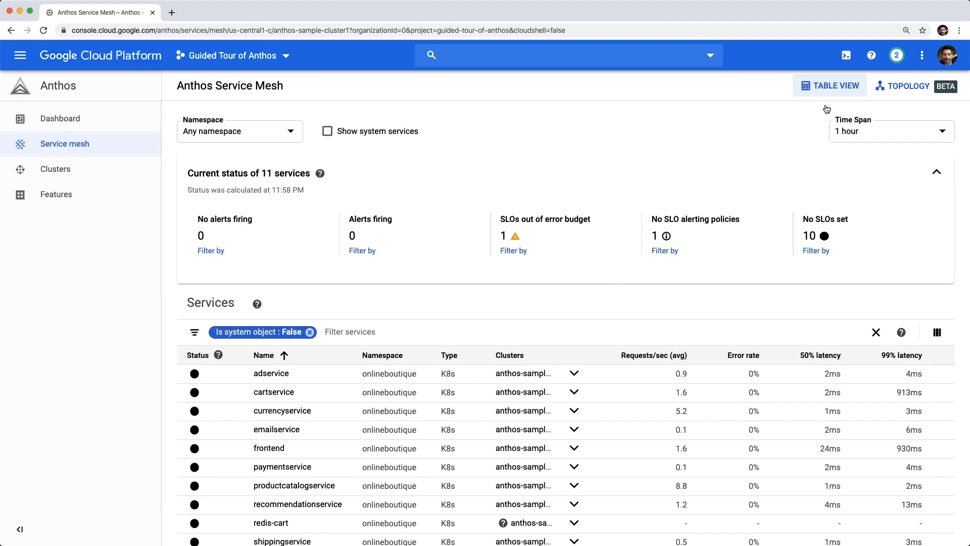
In Cloud Shell with the editor, download init-anthos-tutorial.env via curl and enter config-repo.
left_click(846, 55)
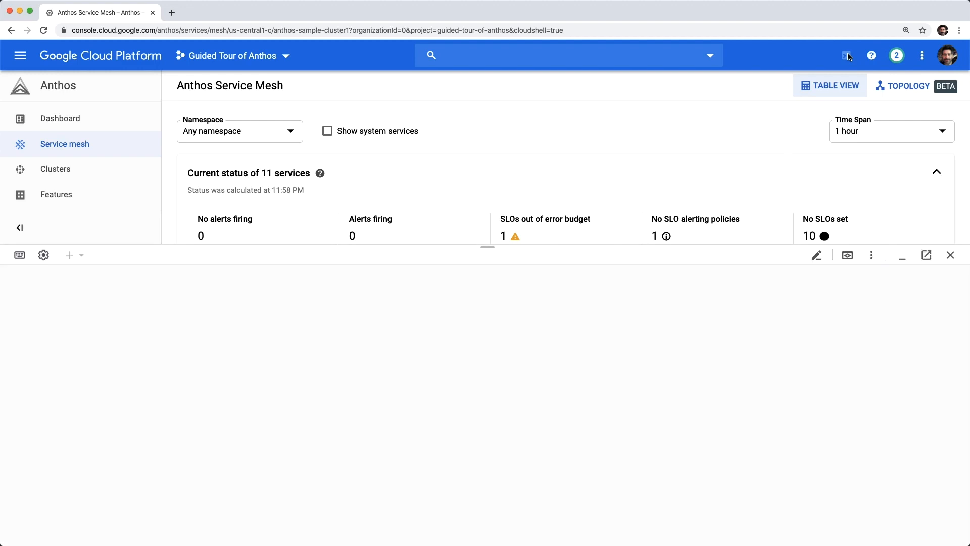
left_click(846, 55)
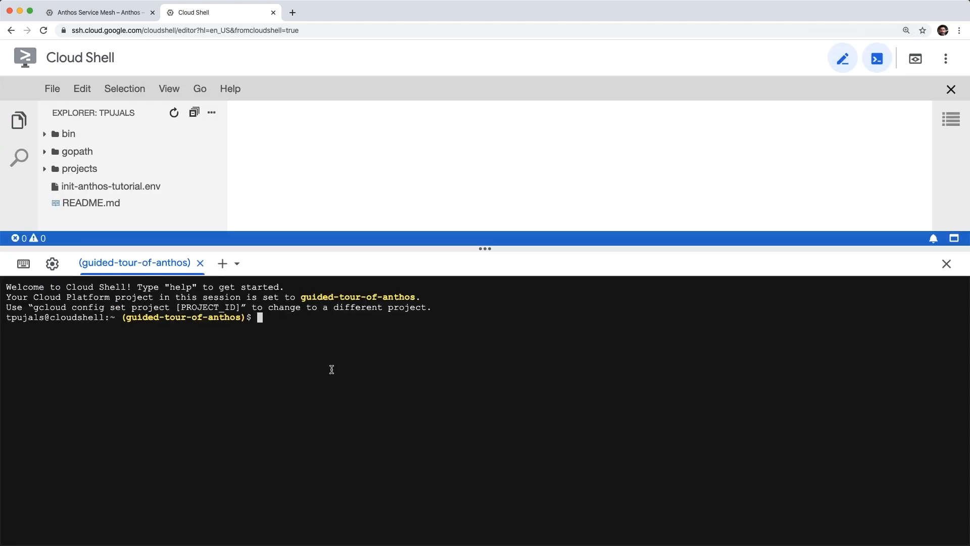
type("curl -L https://git.io/Jvxc9 -o init-anthos-tutorial.env")
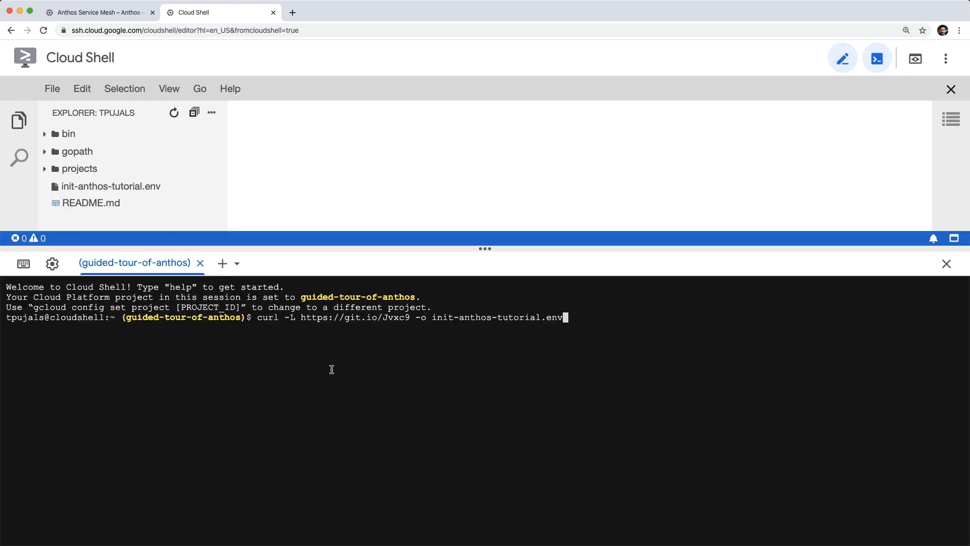
key("Enter")
type("source init-anthos-tutorial.env")
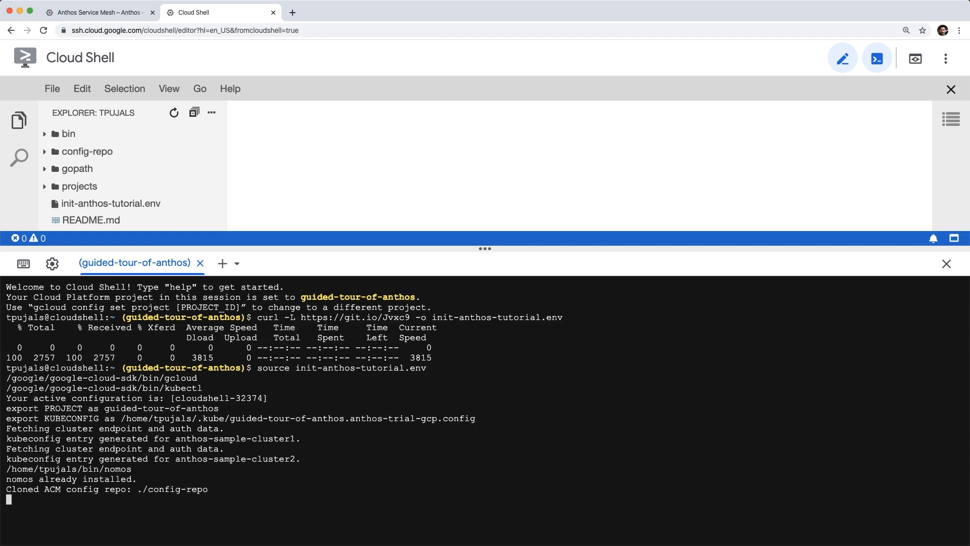
type("cd config-repo/")
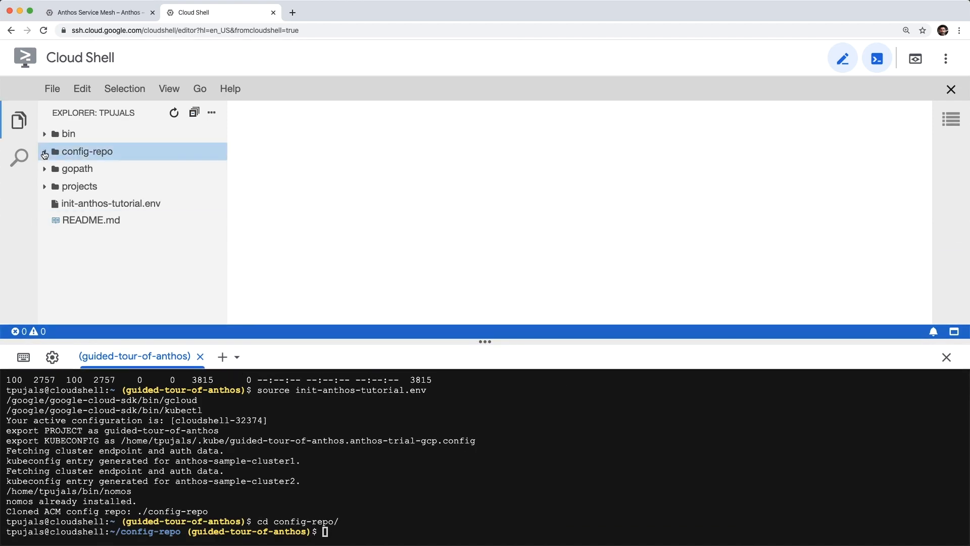
Set mtls to {} in config-repo's cluster mesh-policy.yaml.
left_click(86, 151)
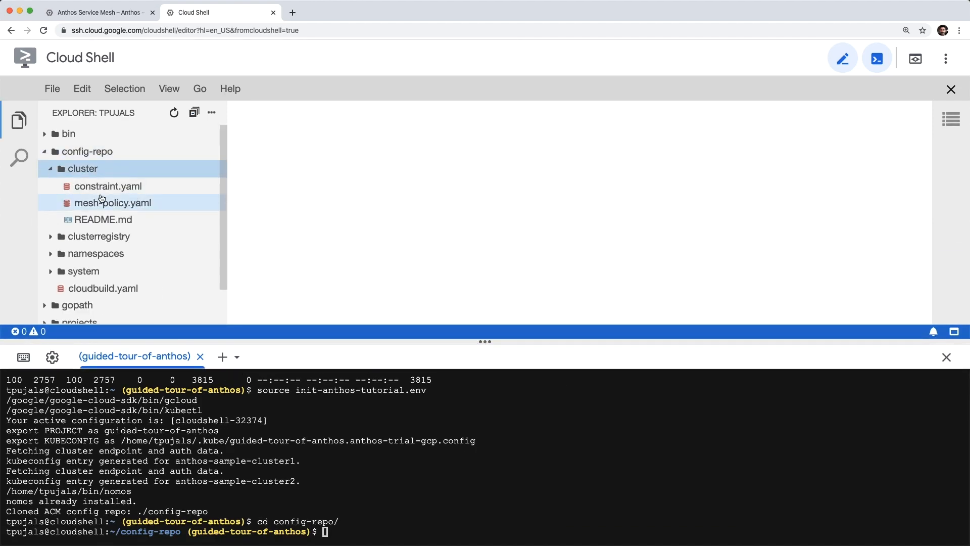
left_click(113, 202)
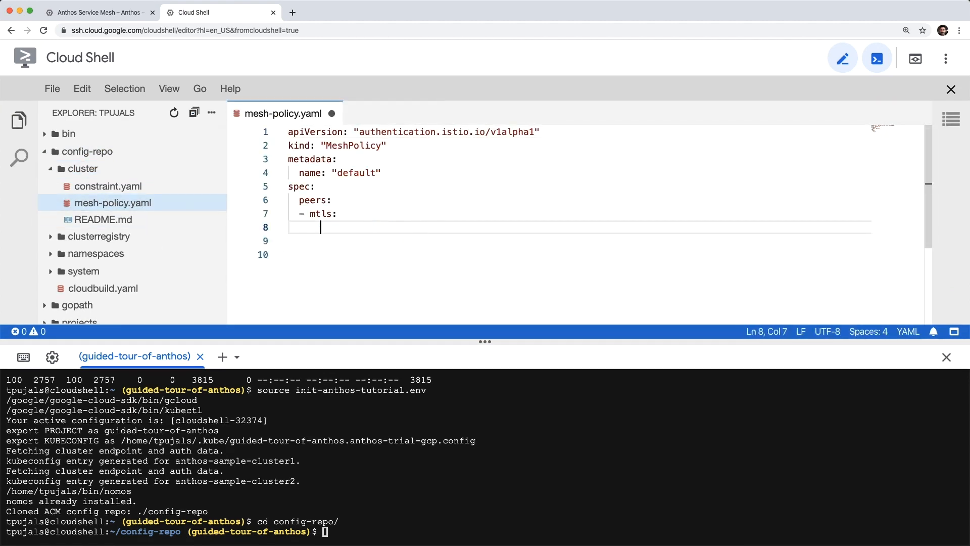
type("{}")
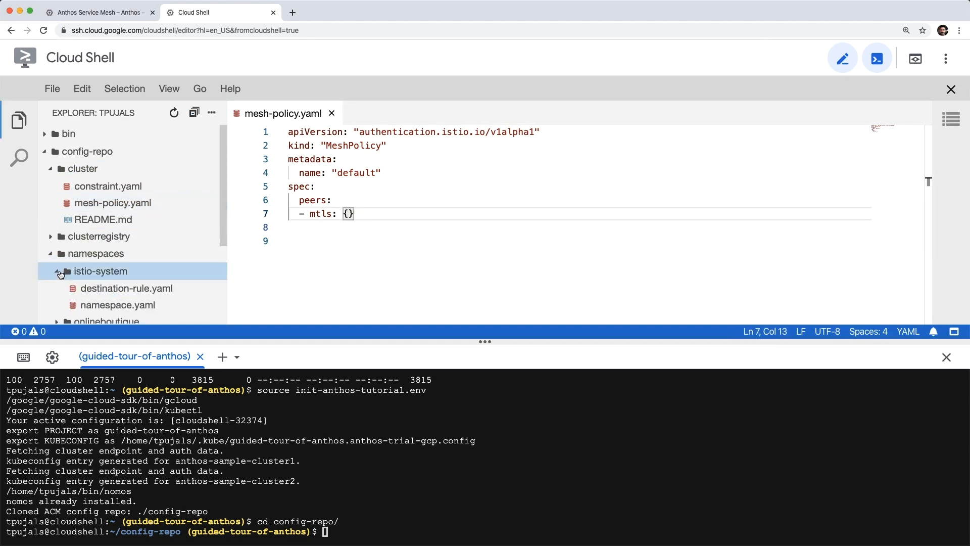
Change destination-rule.yaml's TLS mode to ISTIO_MUTUAL.
left_click(127, 288)
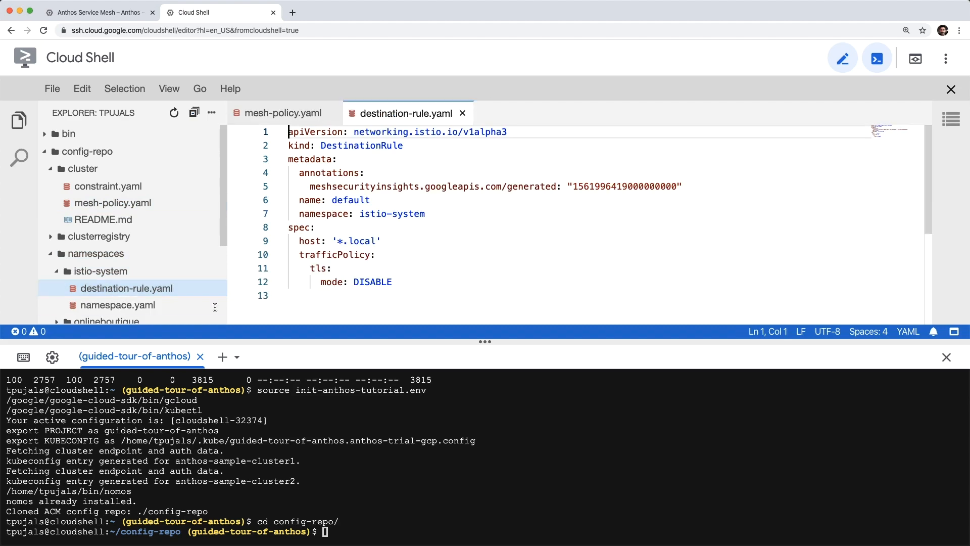
type("ISTIO")
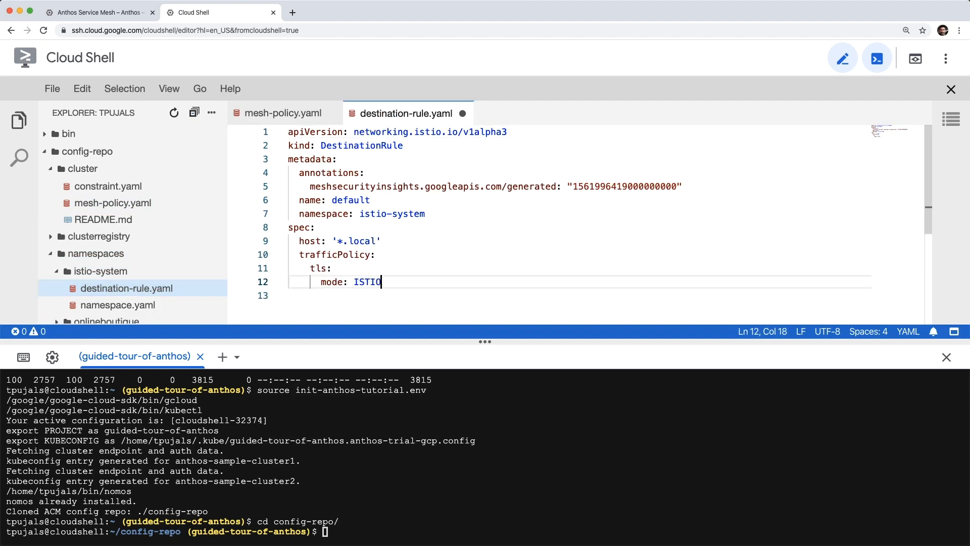
type("_MUTUAL")
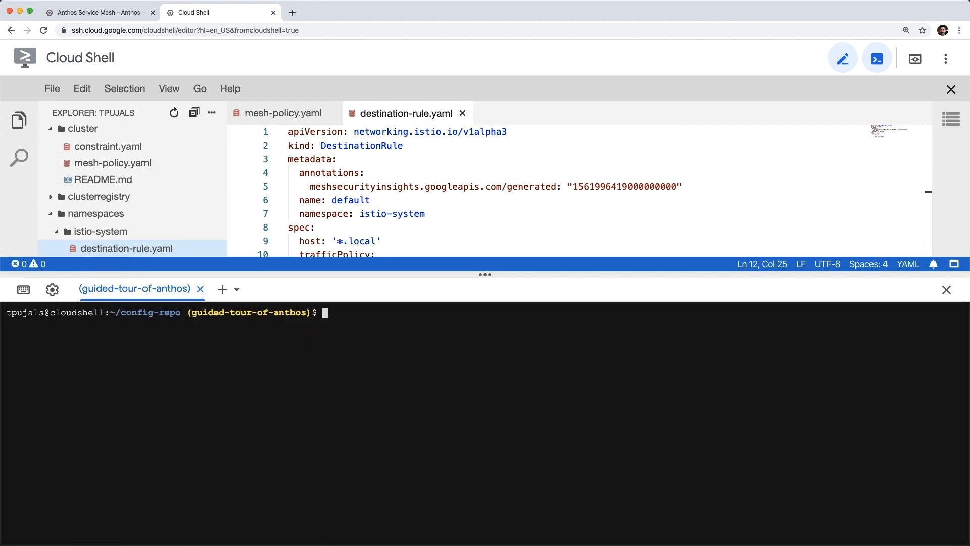
Validate the config with nomos vet and commit it as "enable mtls".
type("nomos vet")
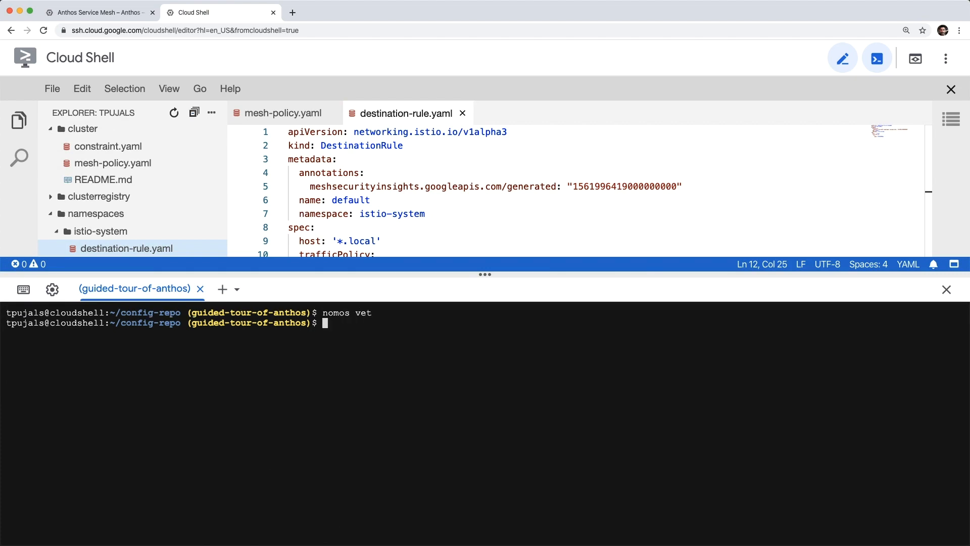
type("git commit -")
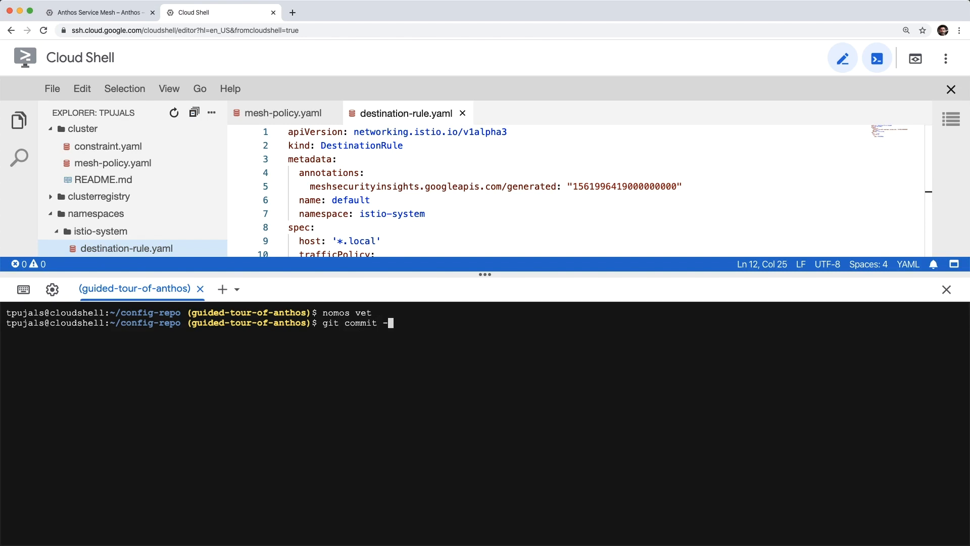
type("am \"")
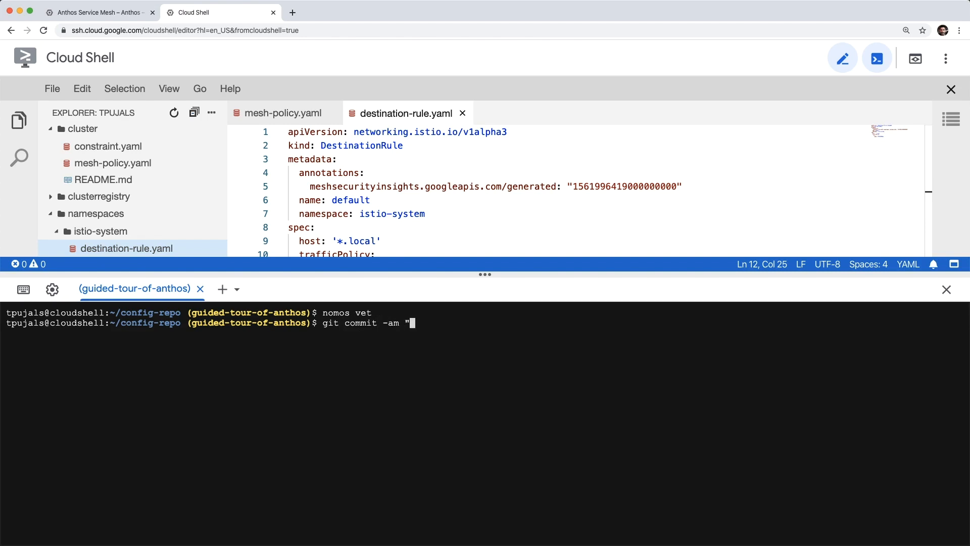
type("enable mtls")
type("git push &&")
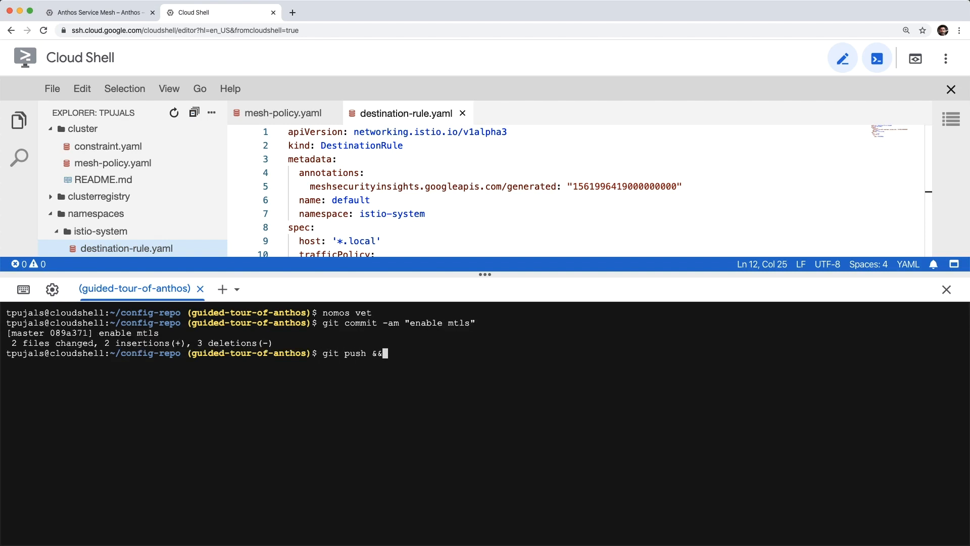
Push and watch both clusters' nomos status and mTLS mode, then return to the console.
type("watch")
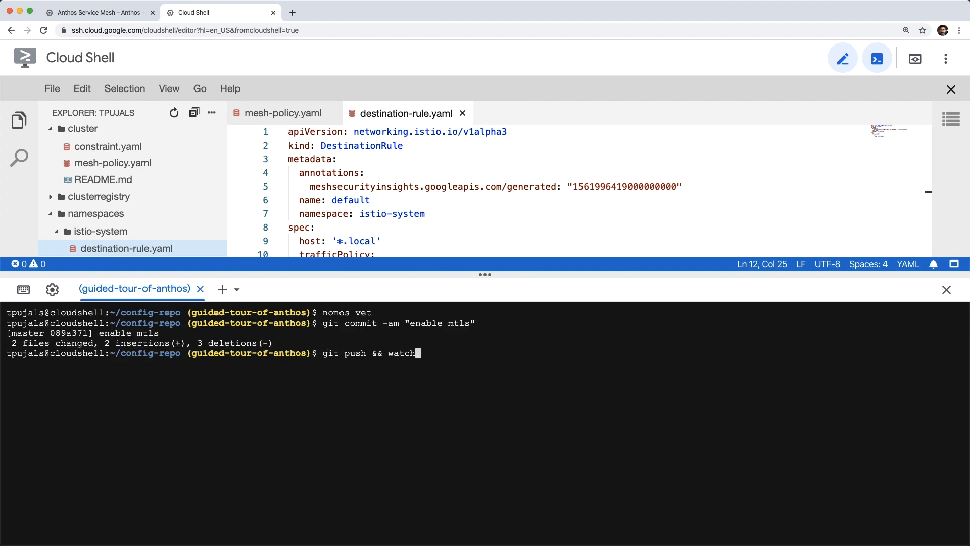
type("mtls")
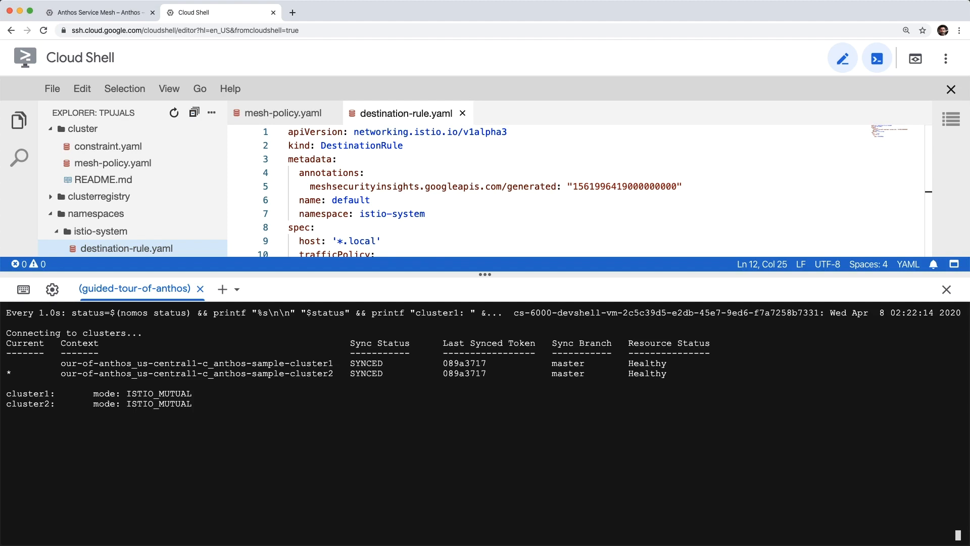
left_click(96, 11)
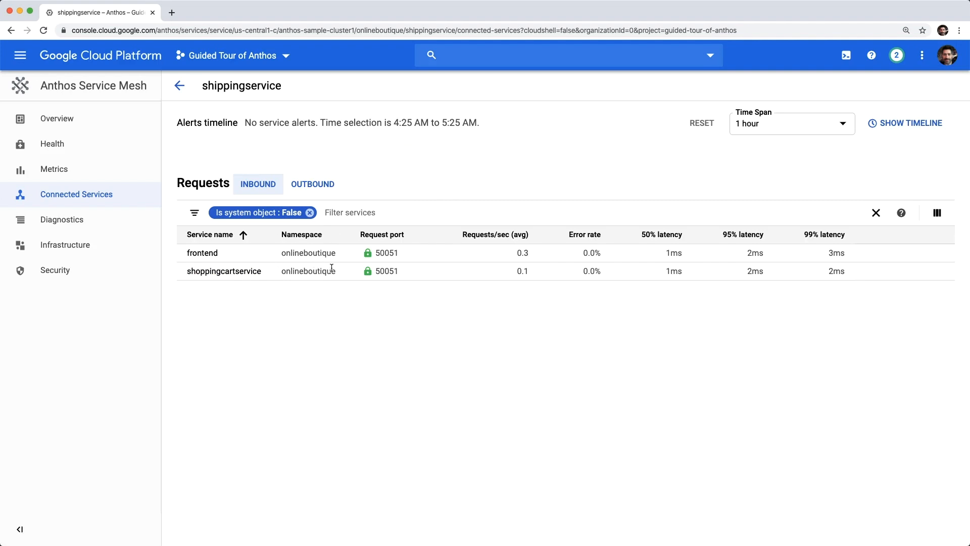
Check the green lock tooltip on shoppingcartservice's row for port 50051 mTLS.
left_click(367, 271)
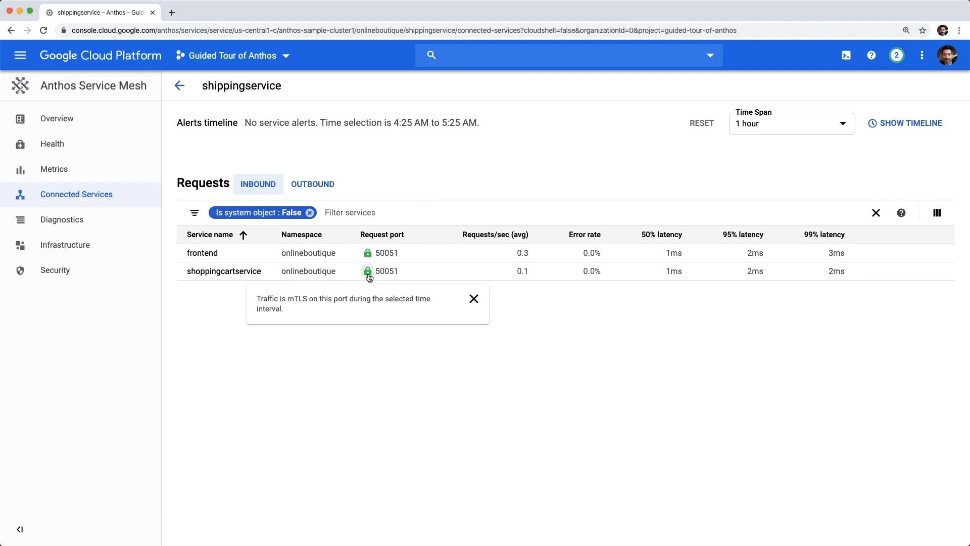